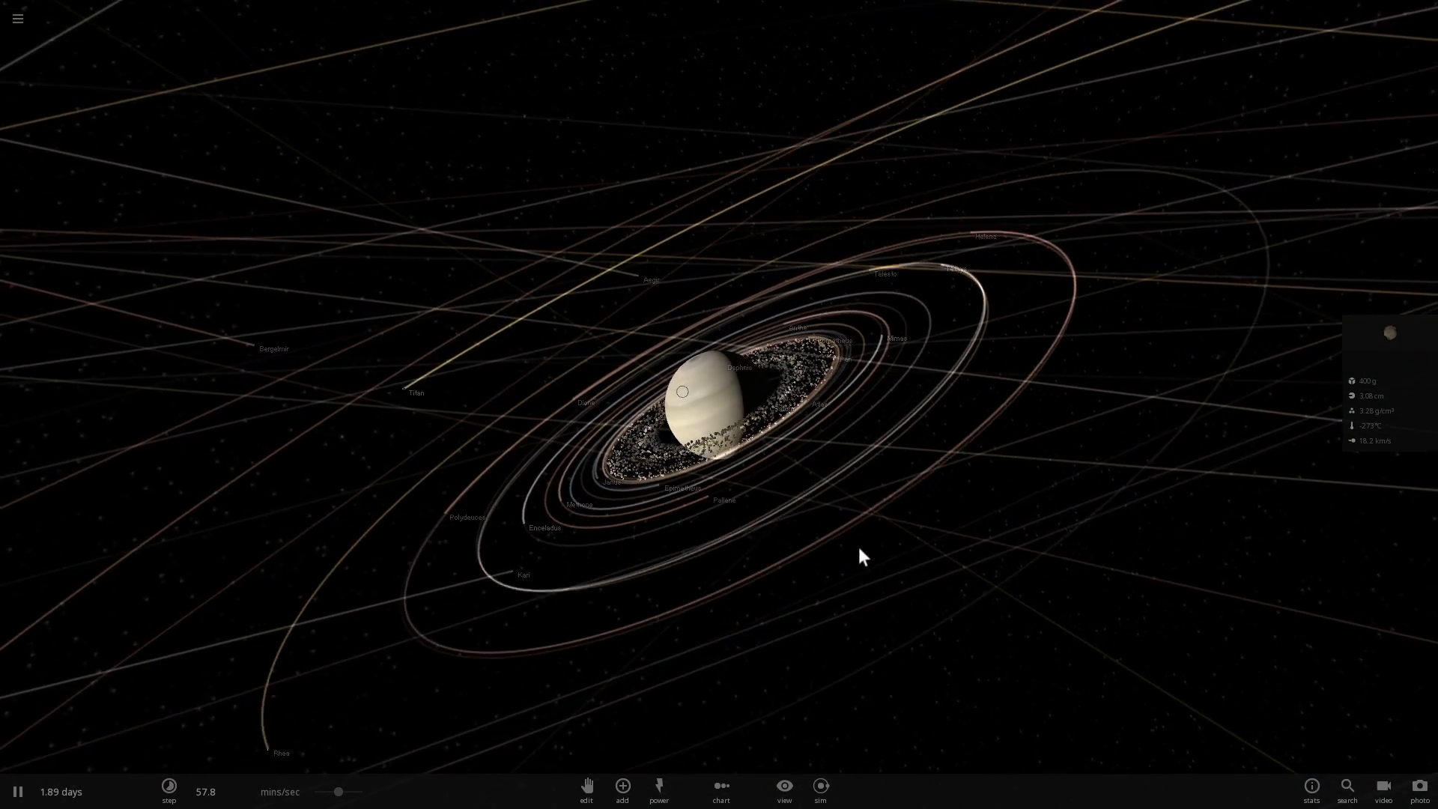
- Place a Saturn-preset particle ring, coloured from Saturn's ring texture, around Saturn
scroll("down", 3)
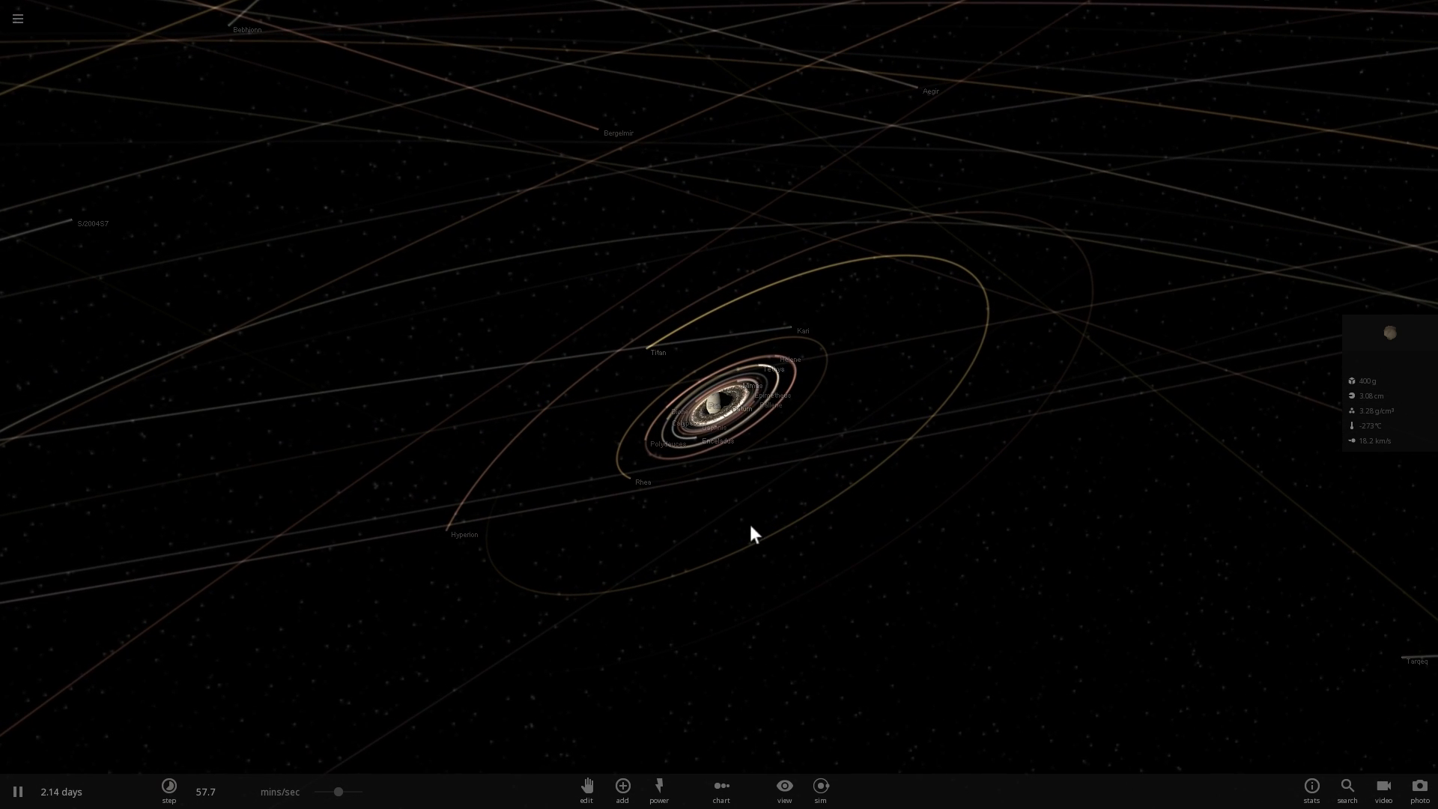
left_click(621, 787)
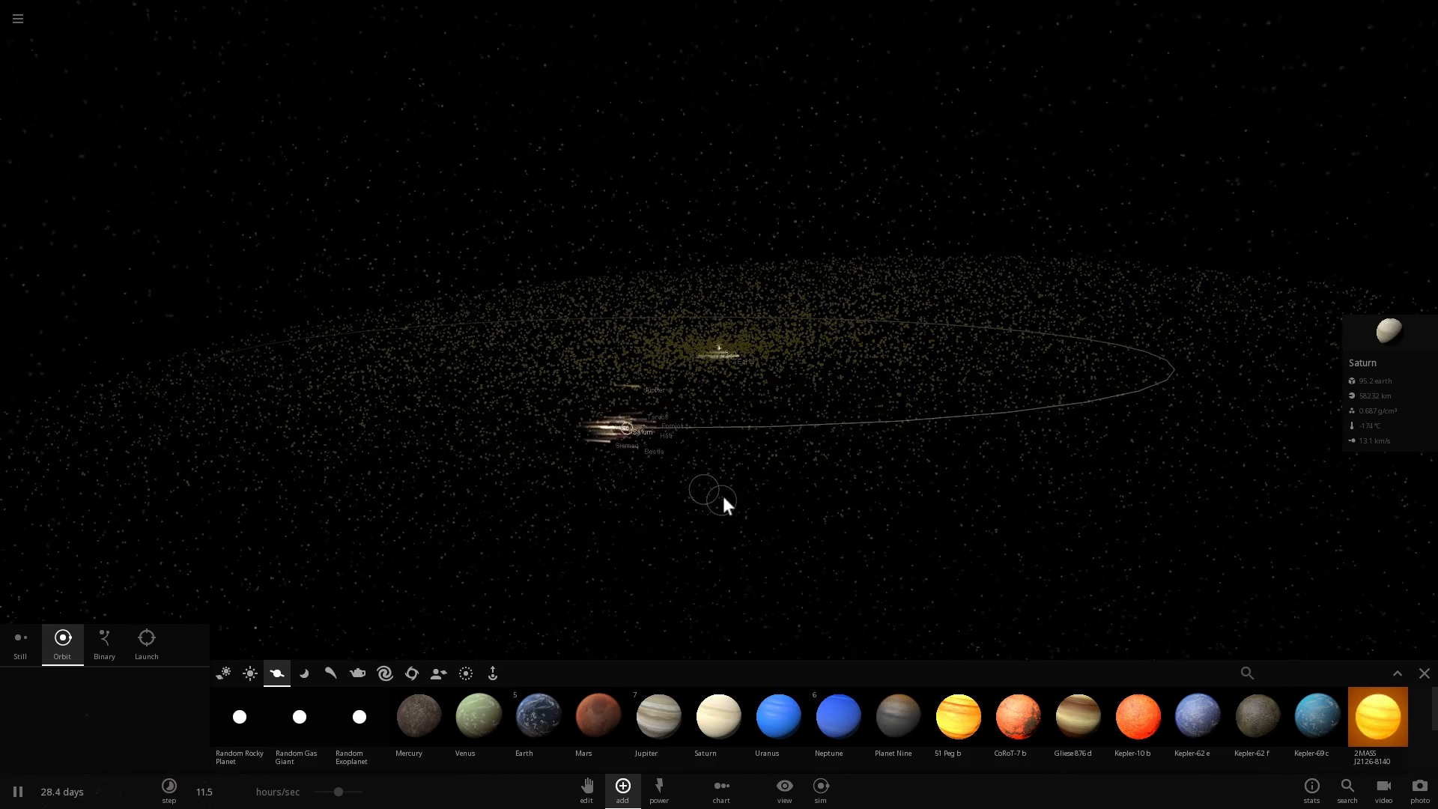
left_click(490, 673)
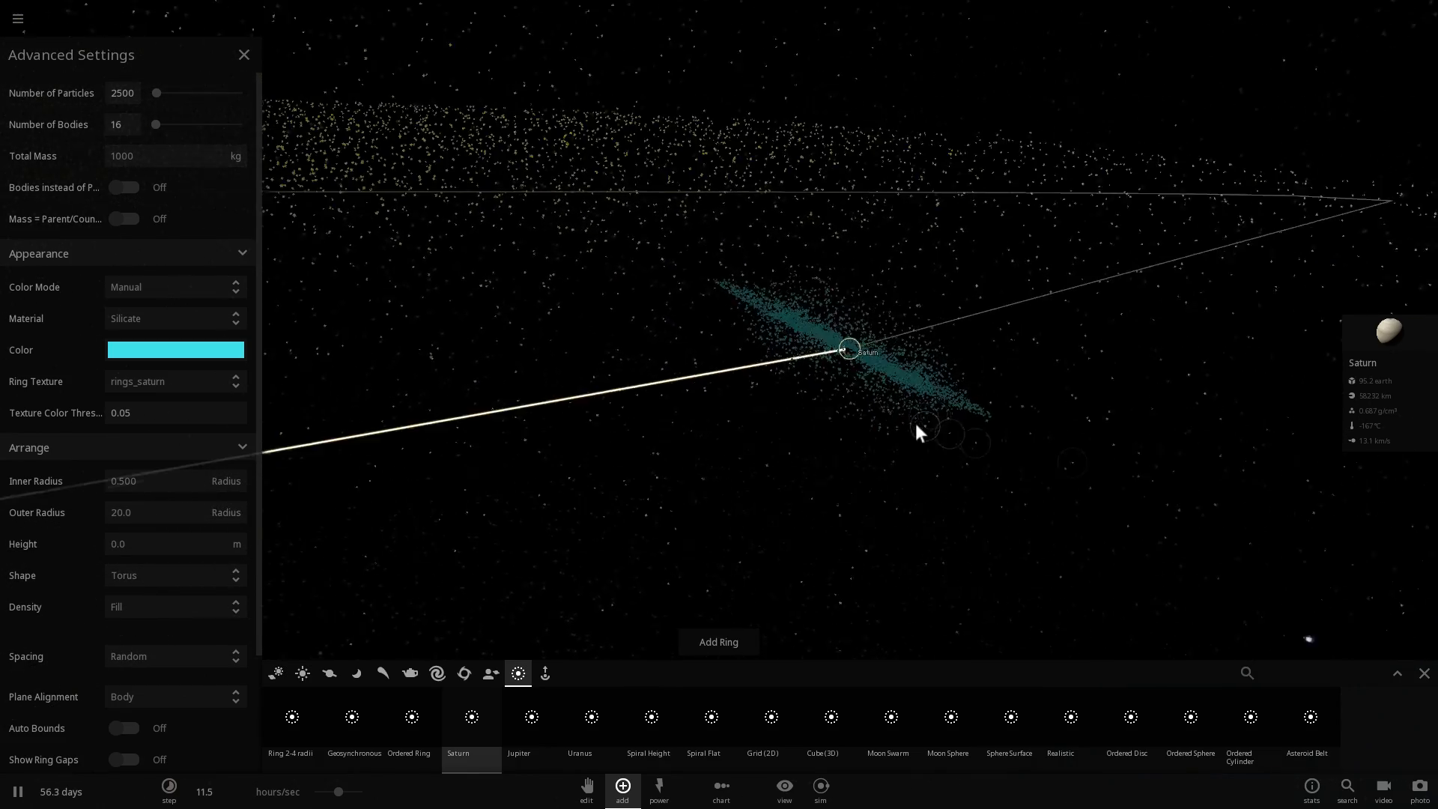
left_click(244, 54)
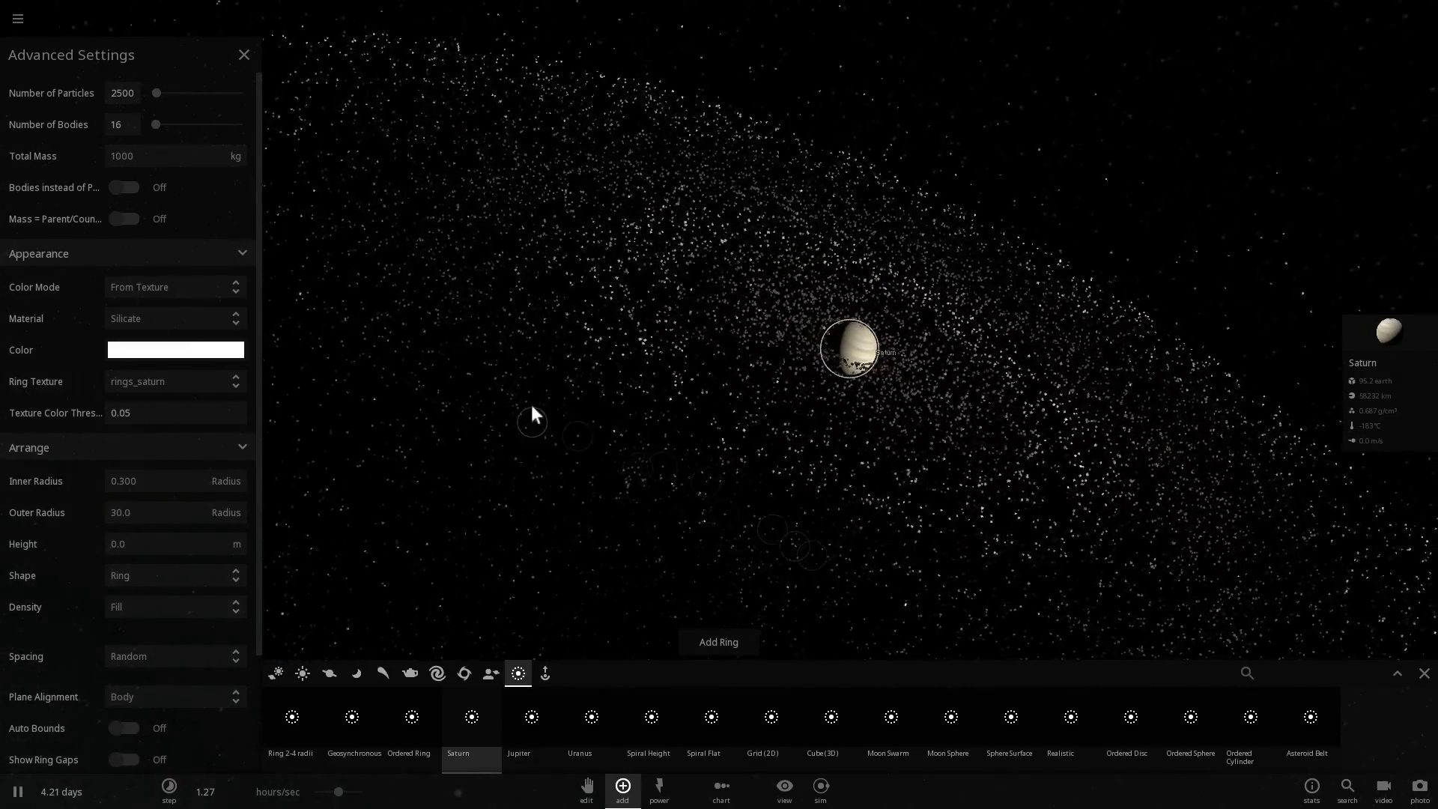
- Add a ring of sixteen bodies totalling 10 moon masses around Saturn
left_click(240, 156)
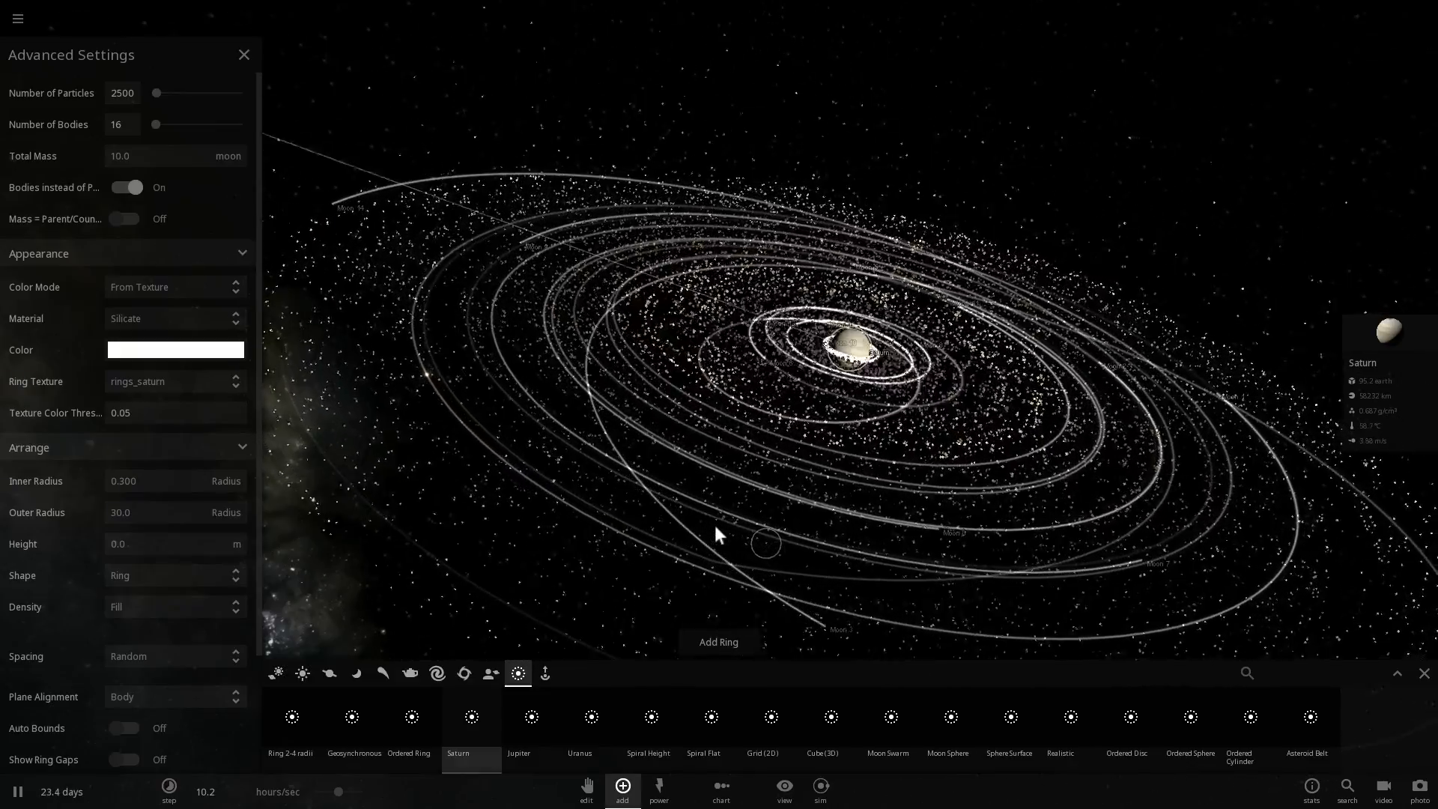
left_click(782, 791)
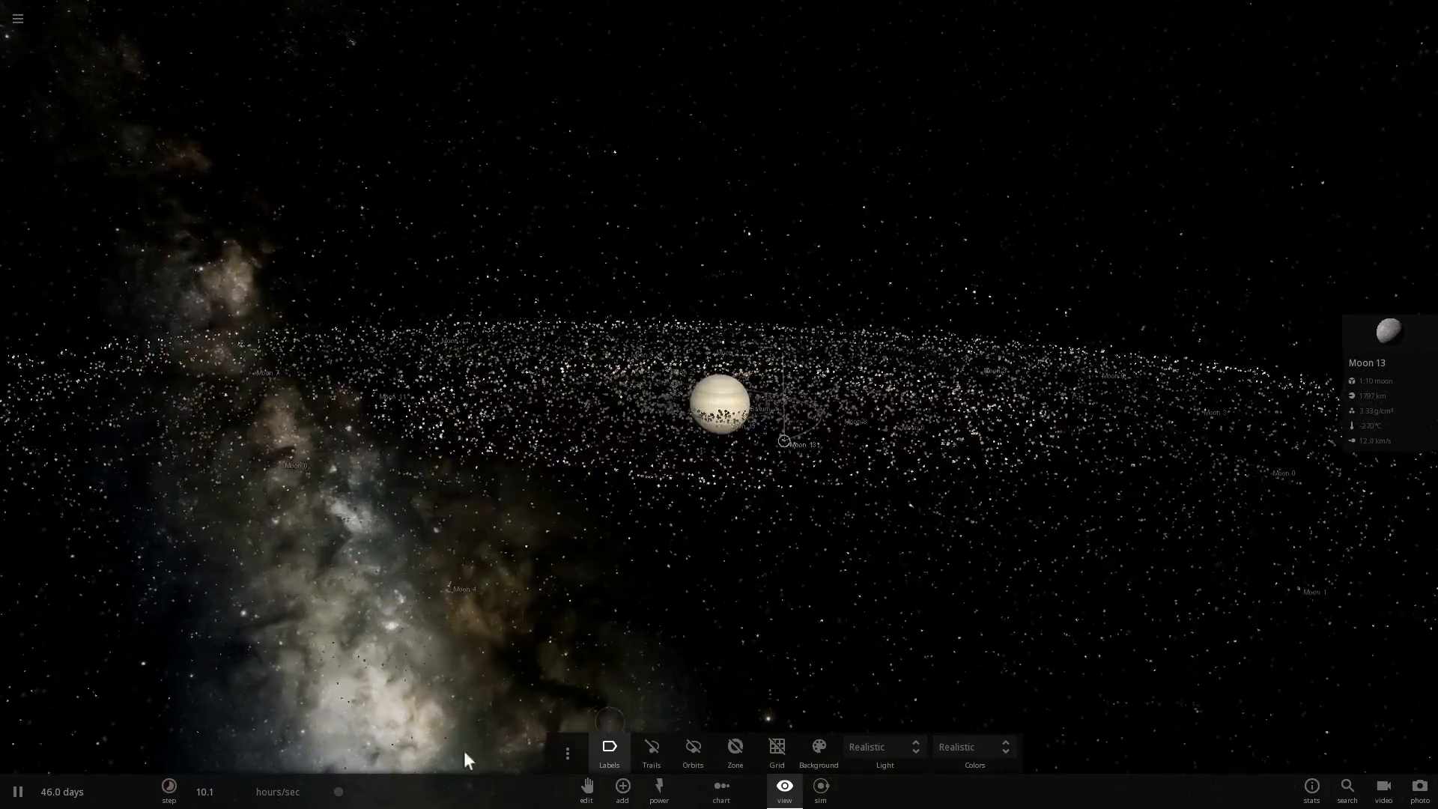
- Select Saturn and focus the view on it, with orbit display options adjusted
left_click(169, 791)
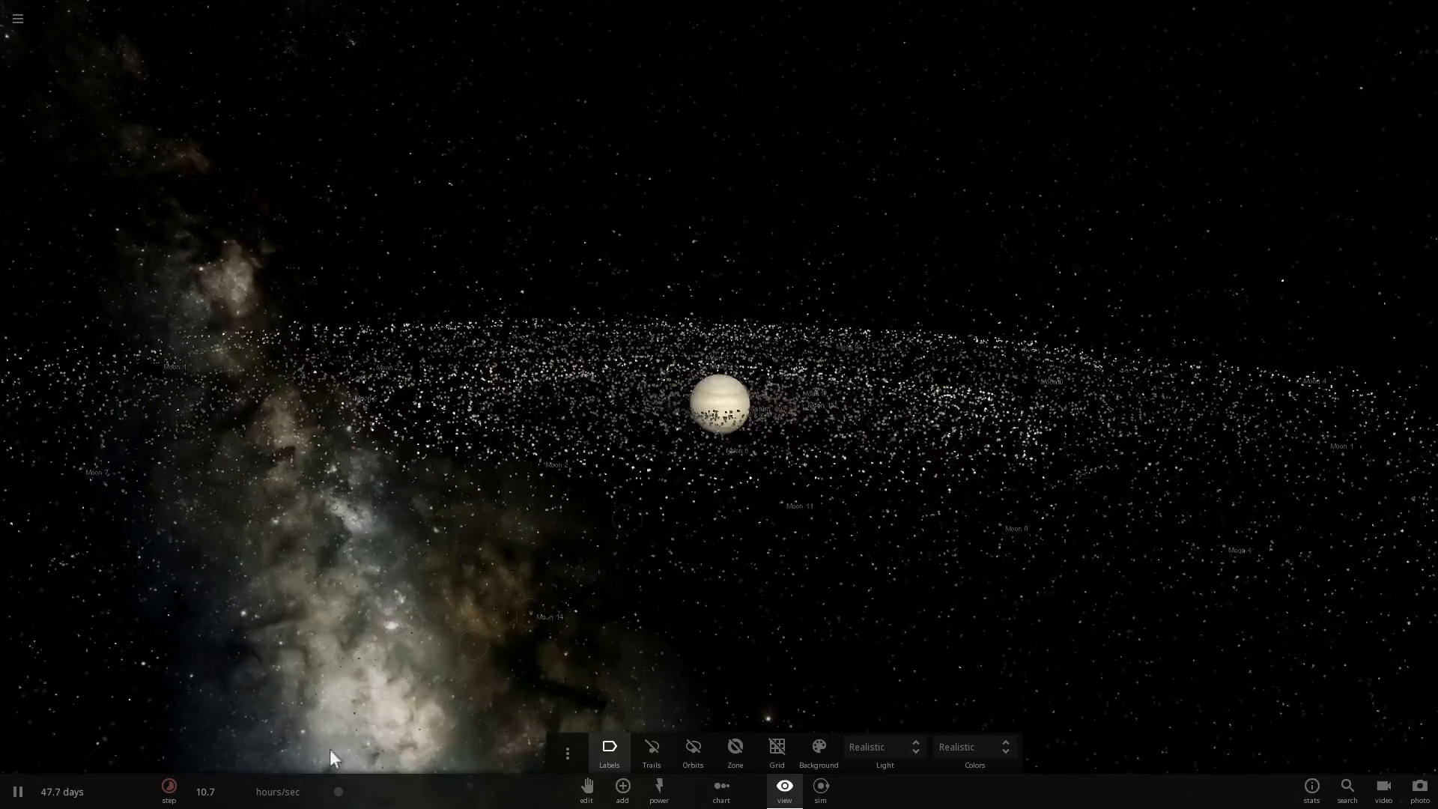
left_click(168, 791)
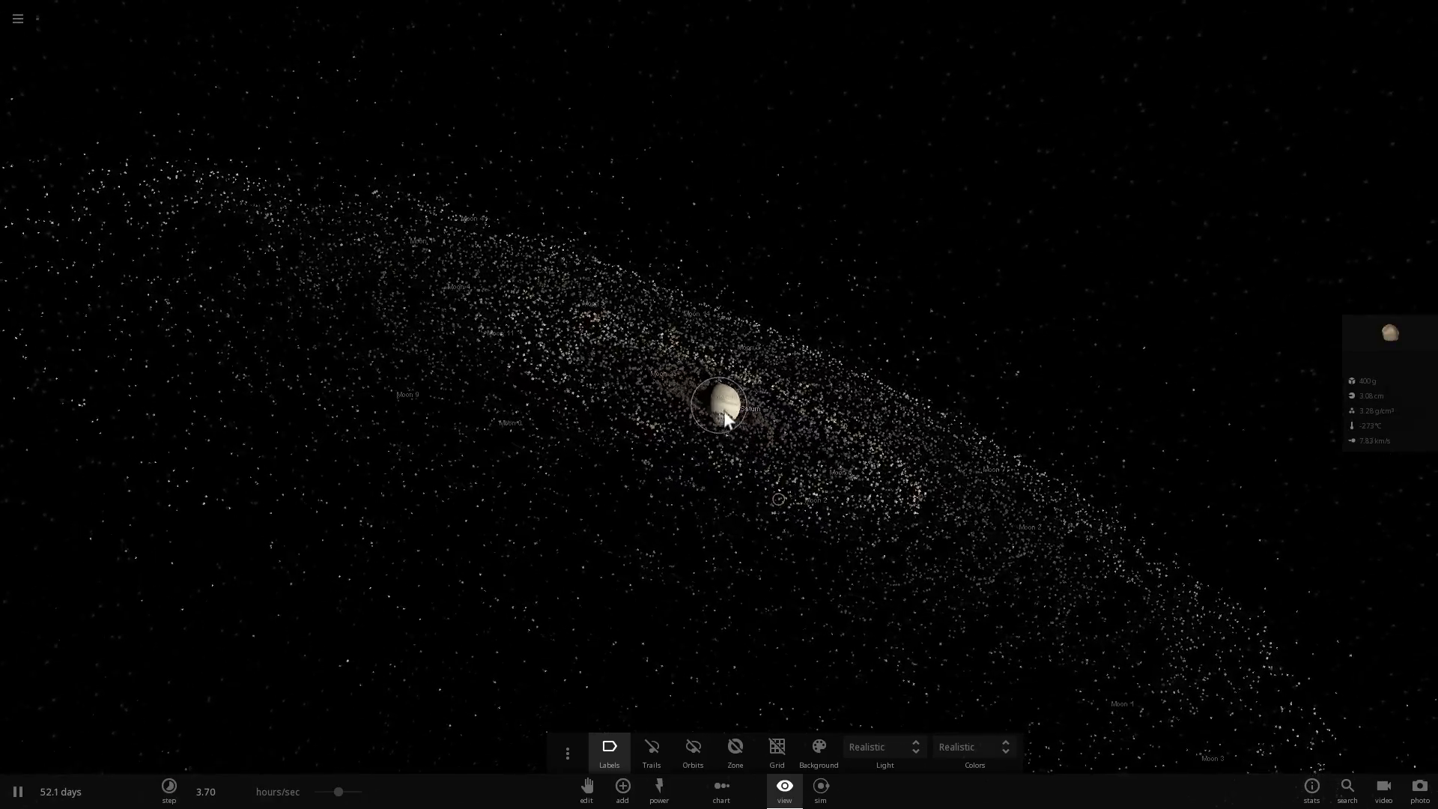
left_click(169, 791)
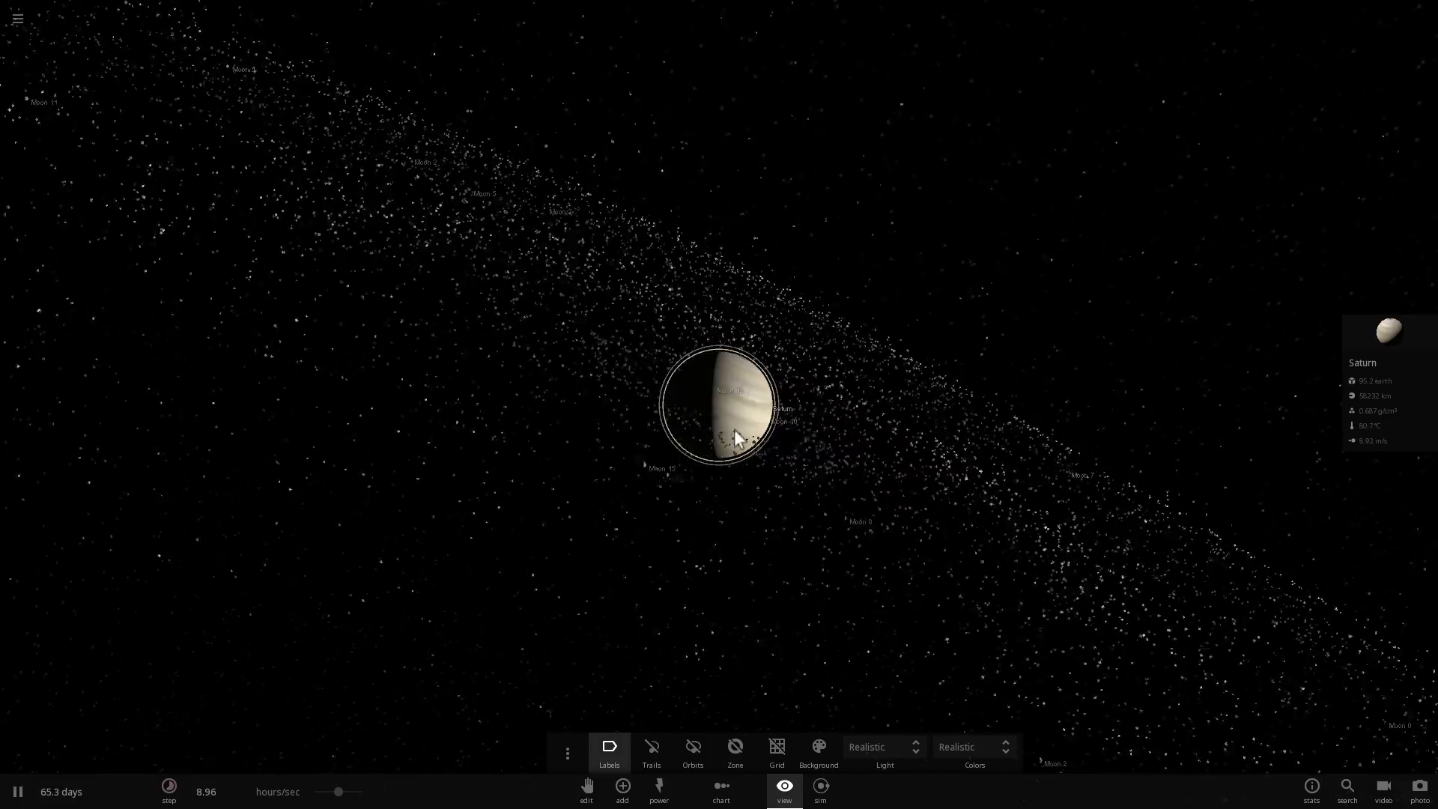
left_click(817, 752)
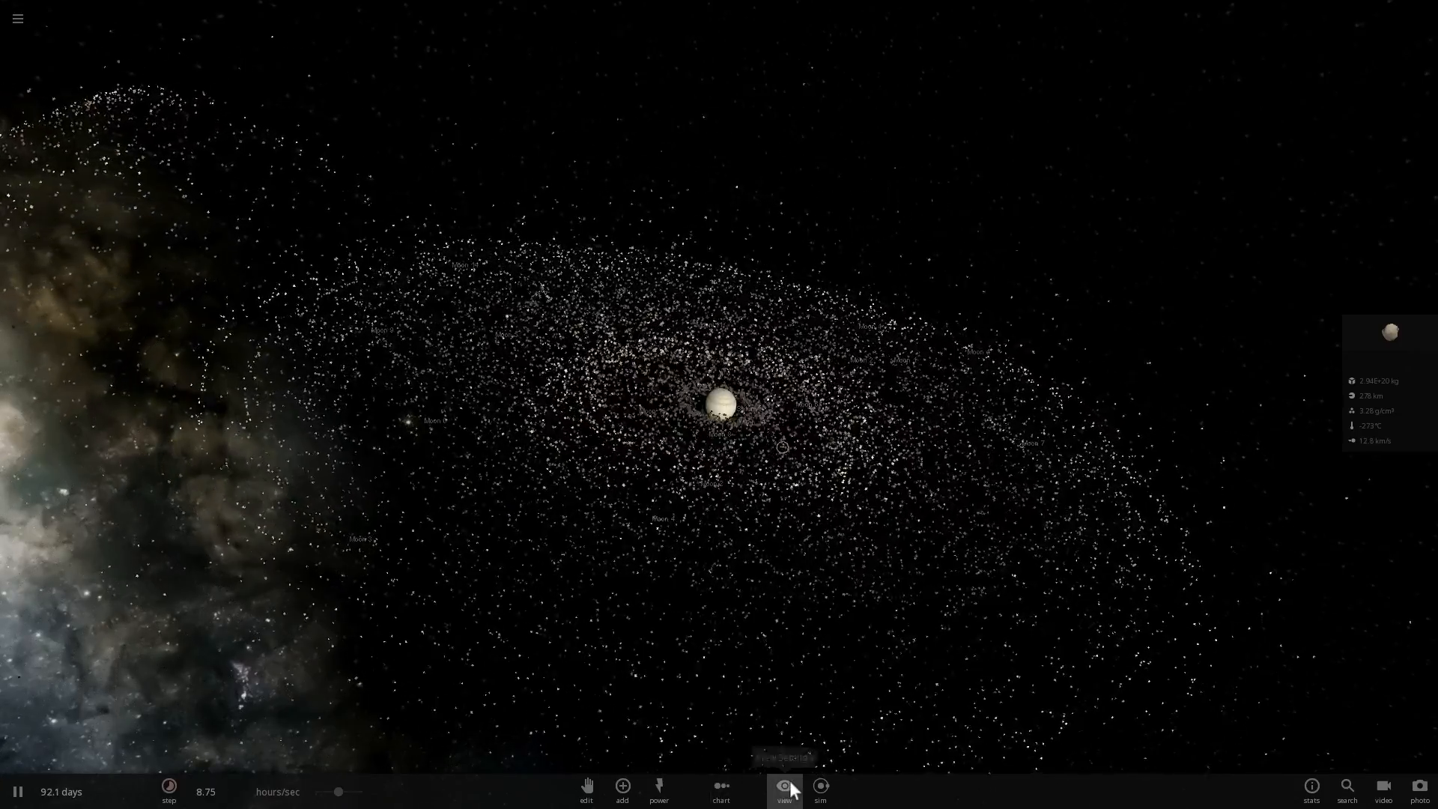
left_click(782, 787)
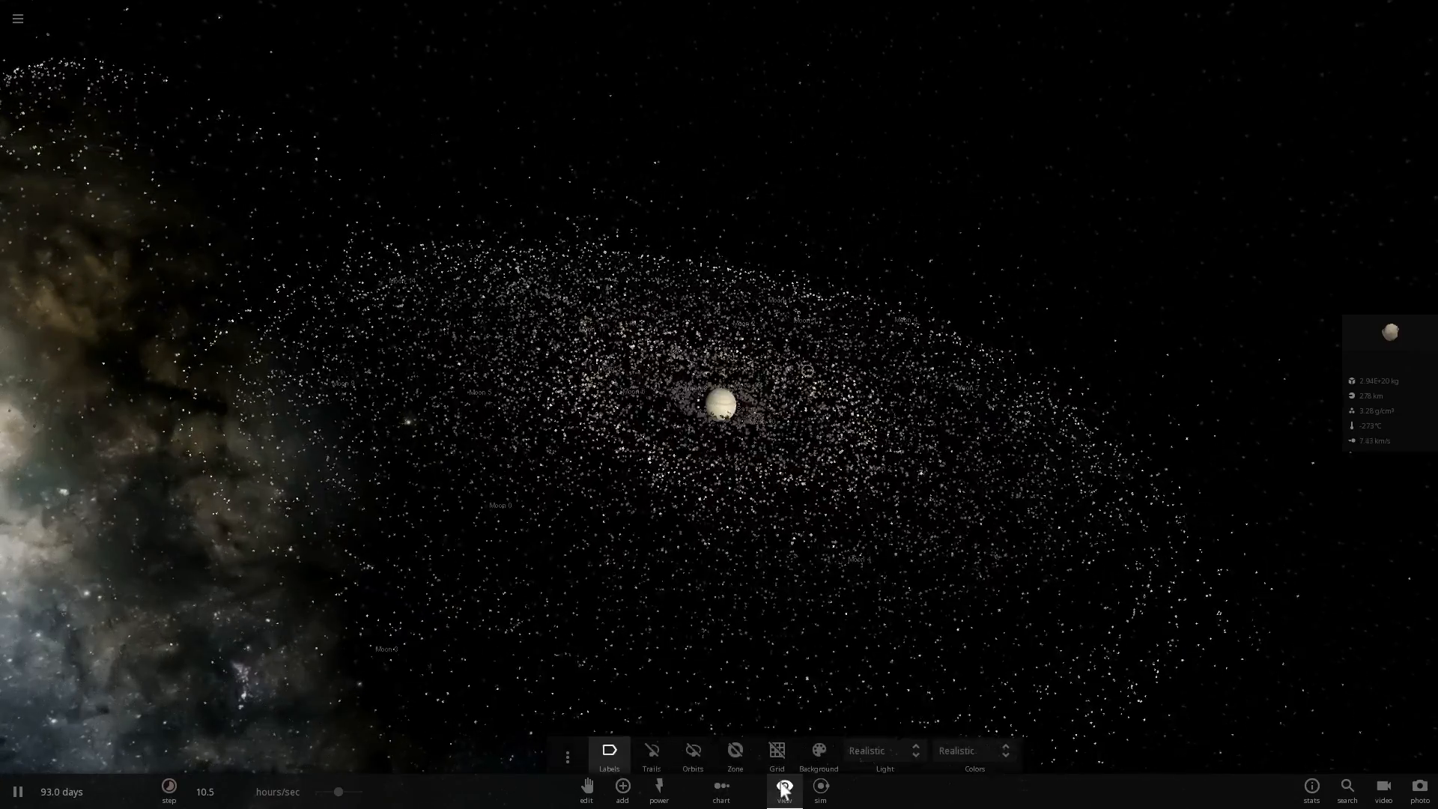
left_click(692, 752)
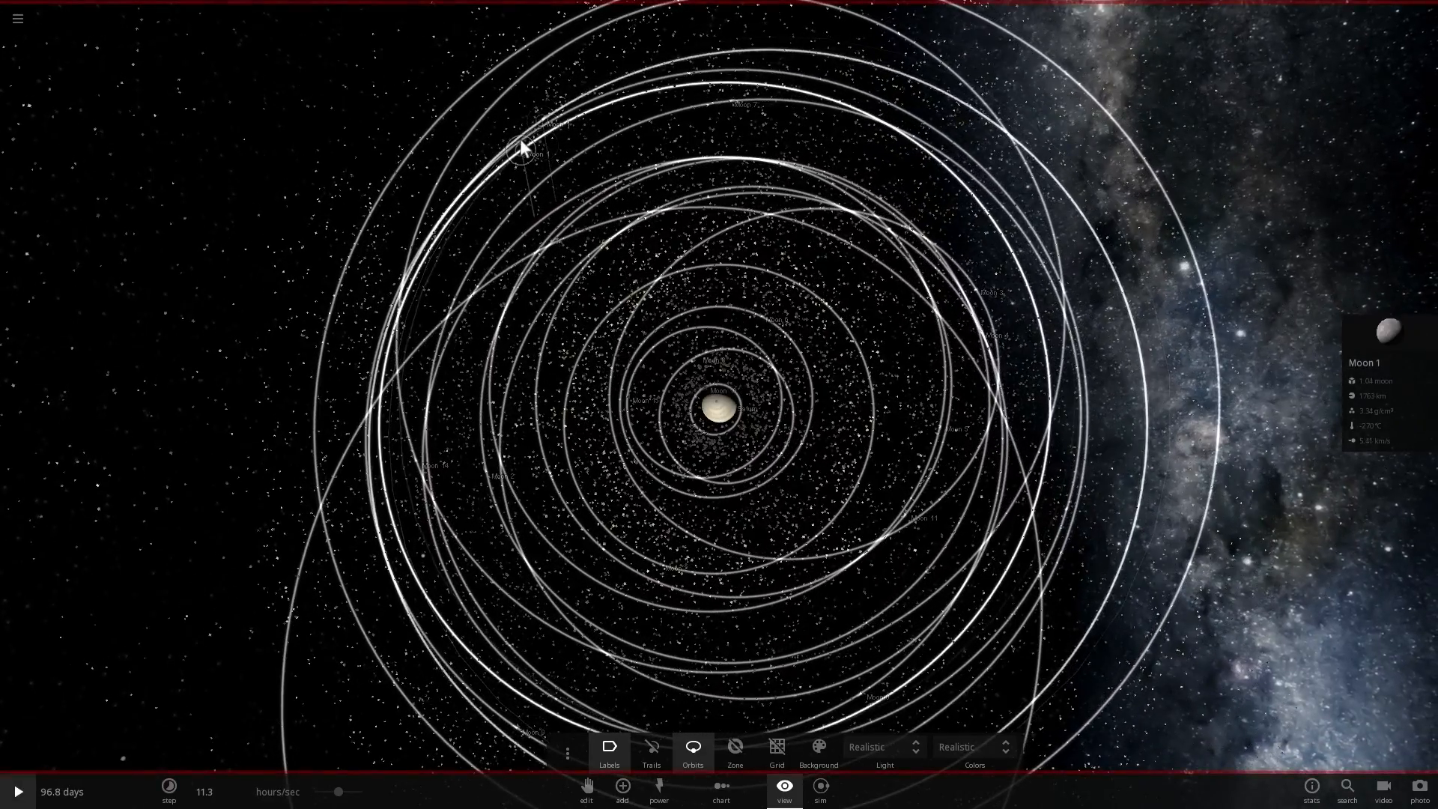
- Scroll to view Saturn's nested moon orbits from above
scroll("up", 3)
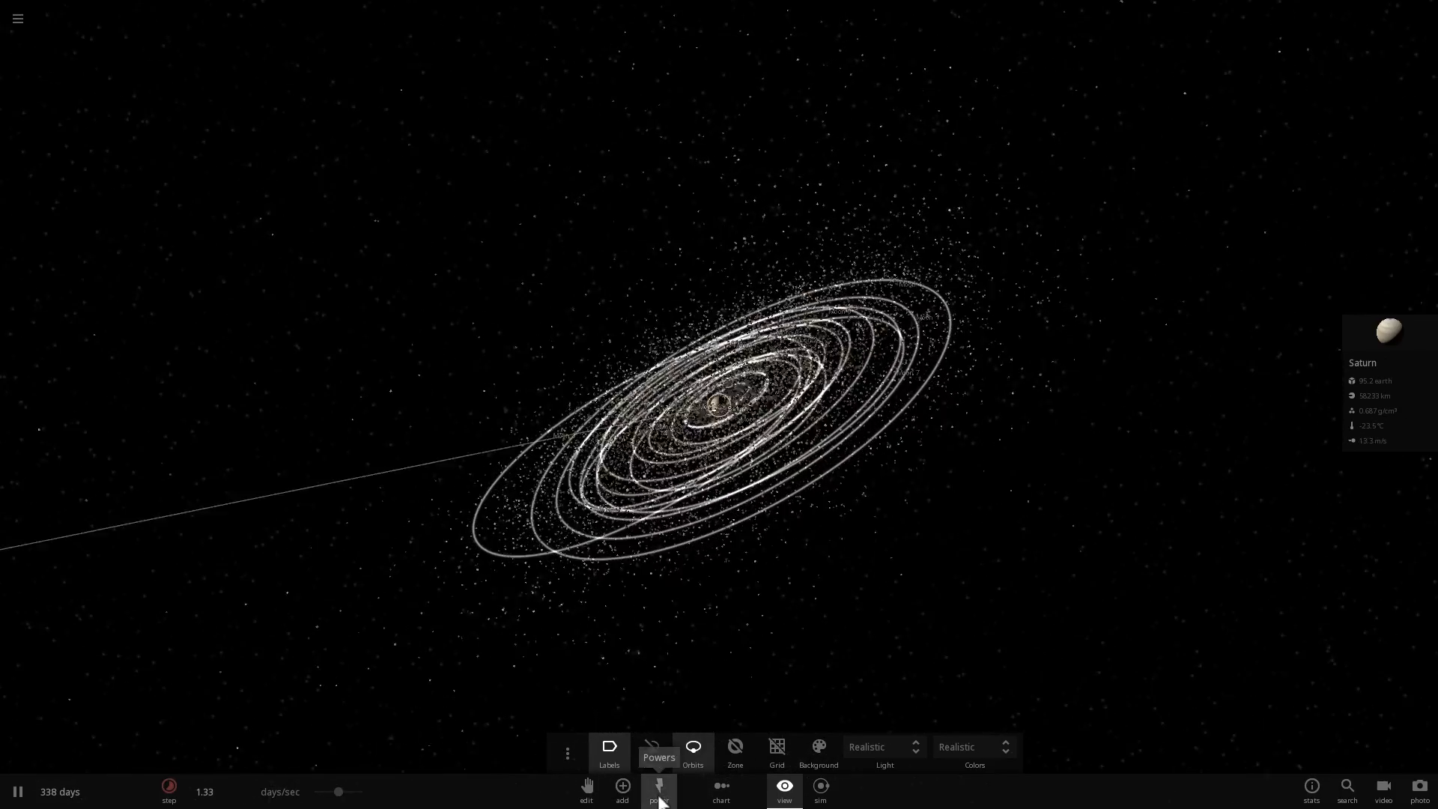
- Open the simulation-wide actions and choose Delete All Fragments
left_click(659, 791)
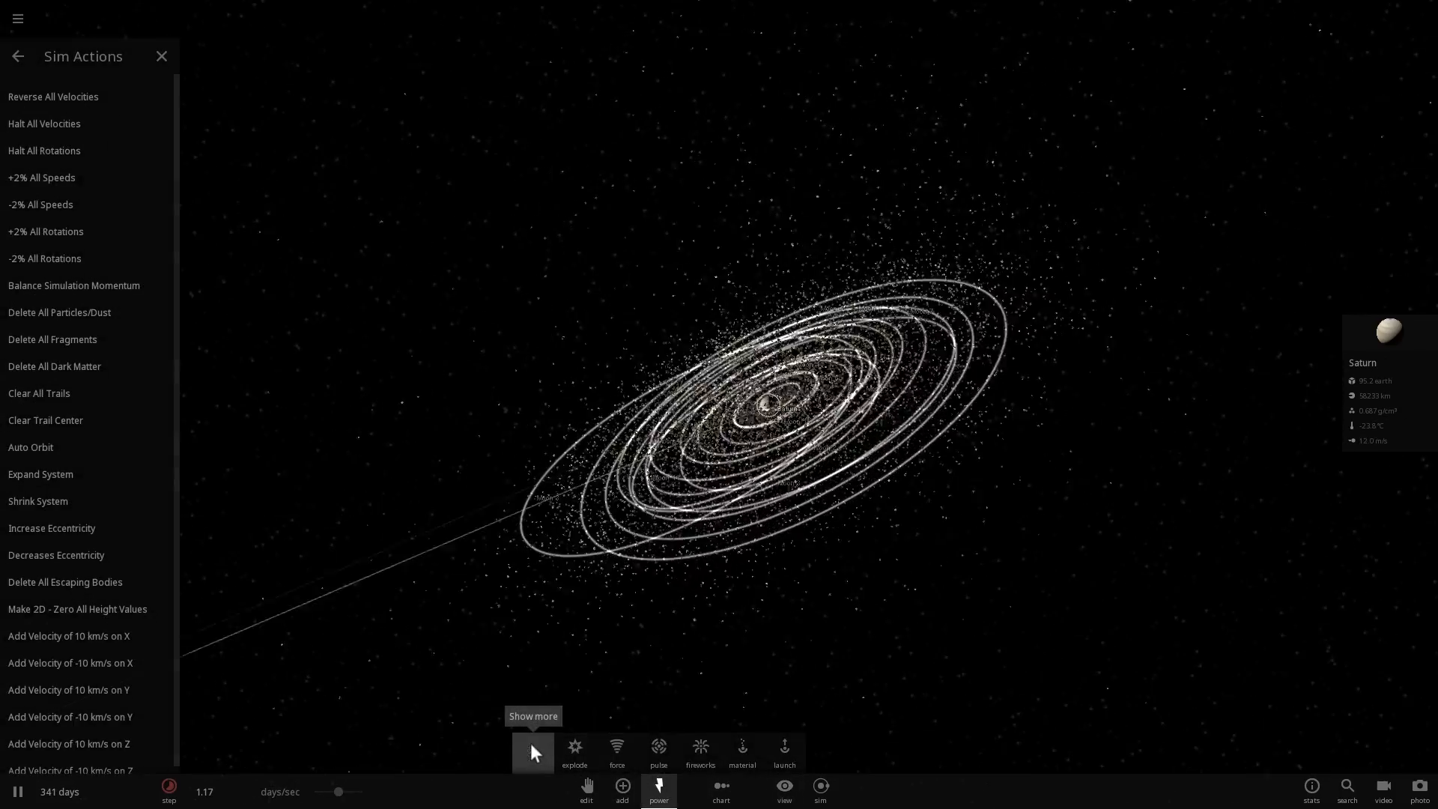
mouse_move(77, 344)
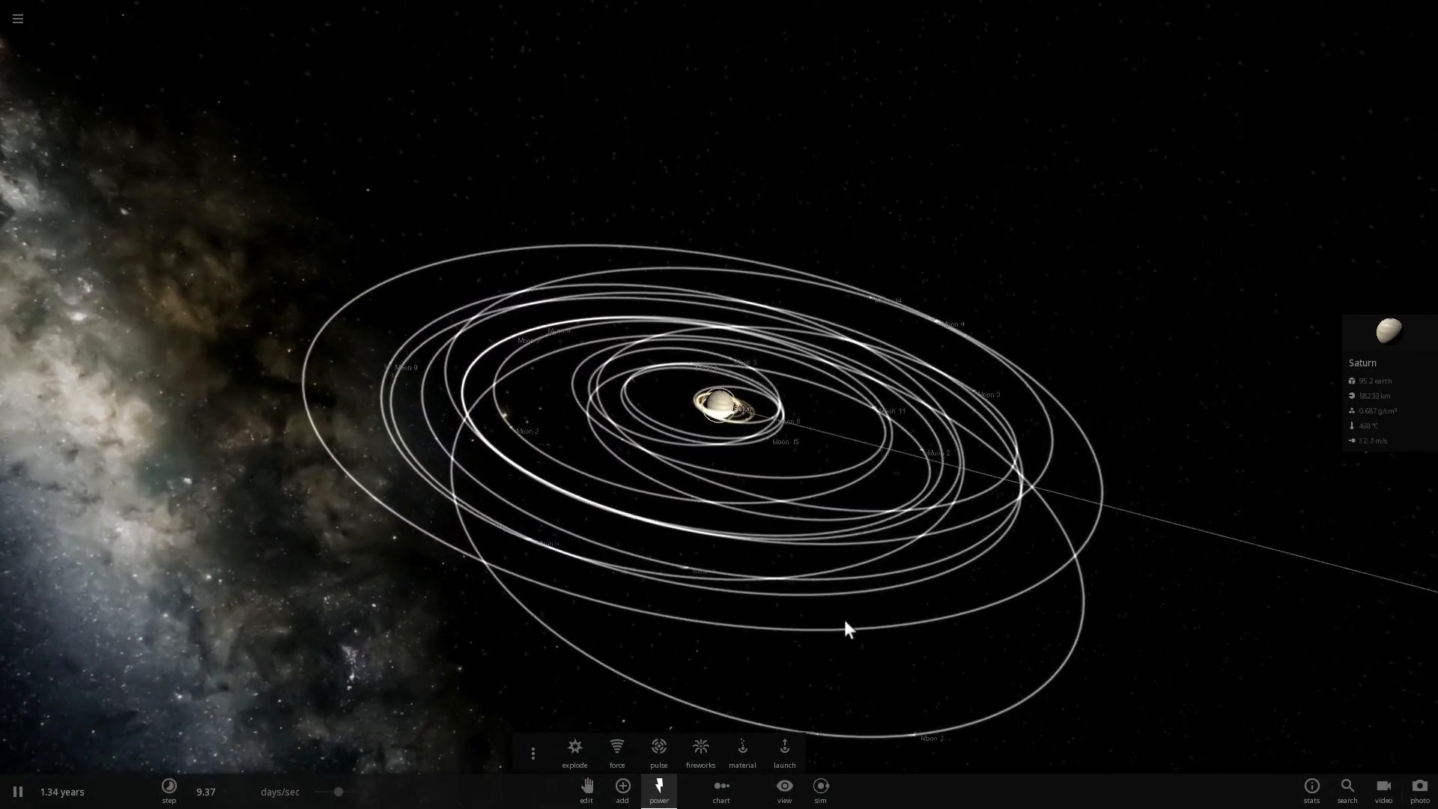
left_click(169, 787)
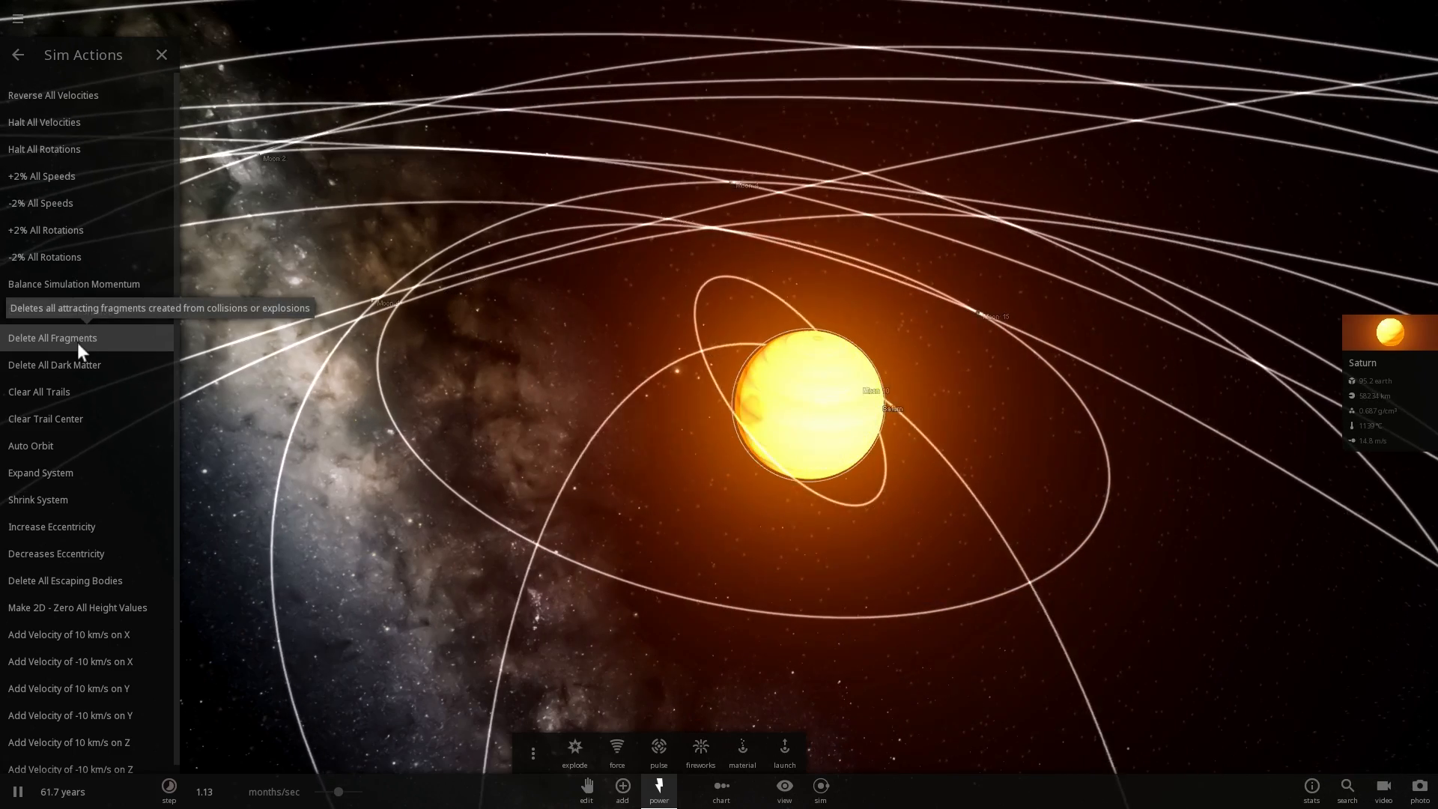
left_click(622, 789)
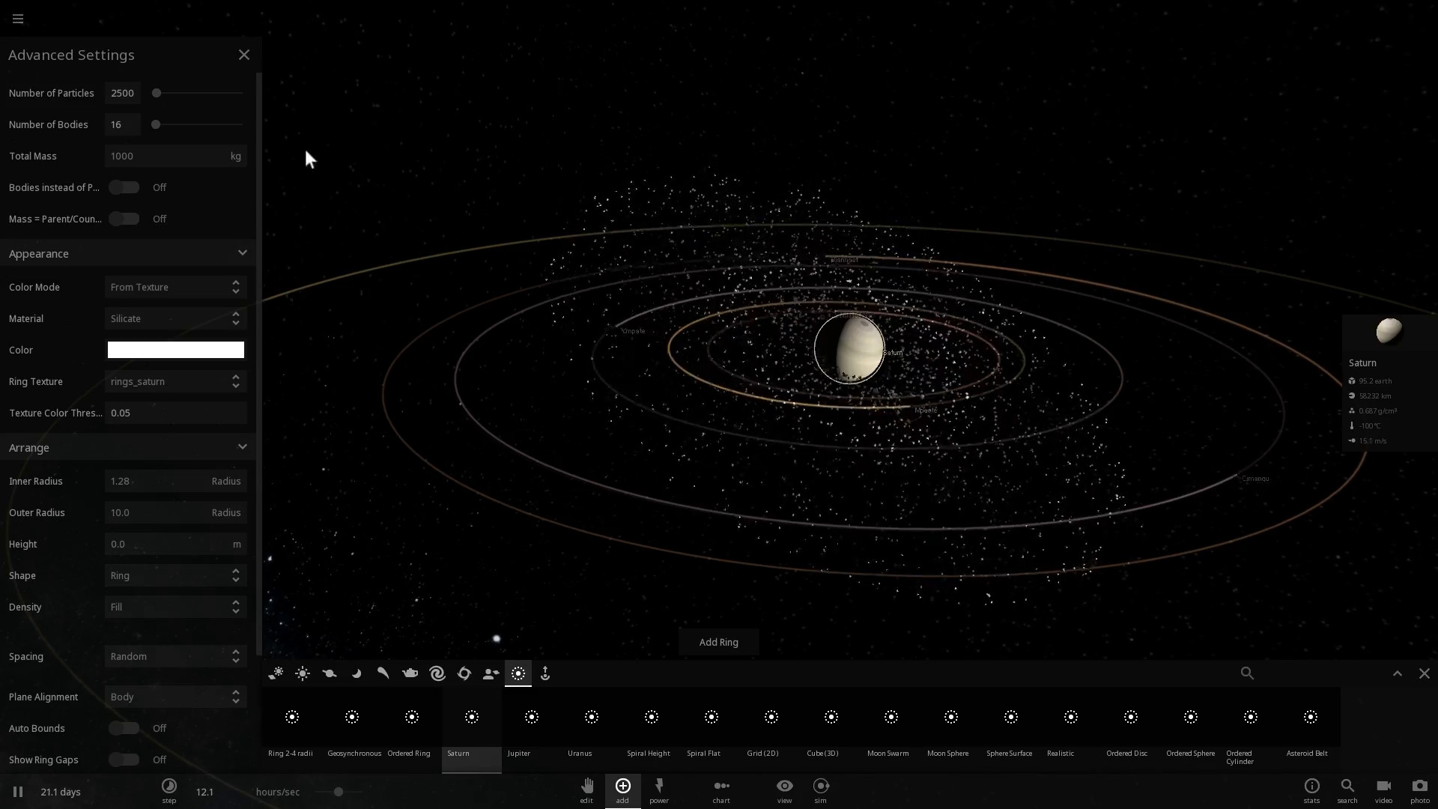
- Close the Saturn ring preset's 2500-particle Advanced Settings panel
left_click(245, 54)
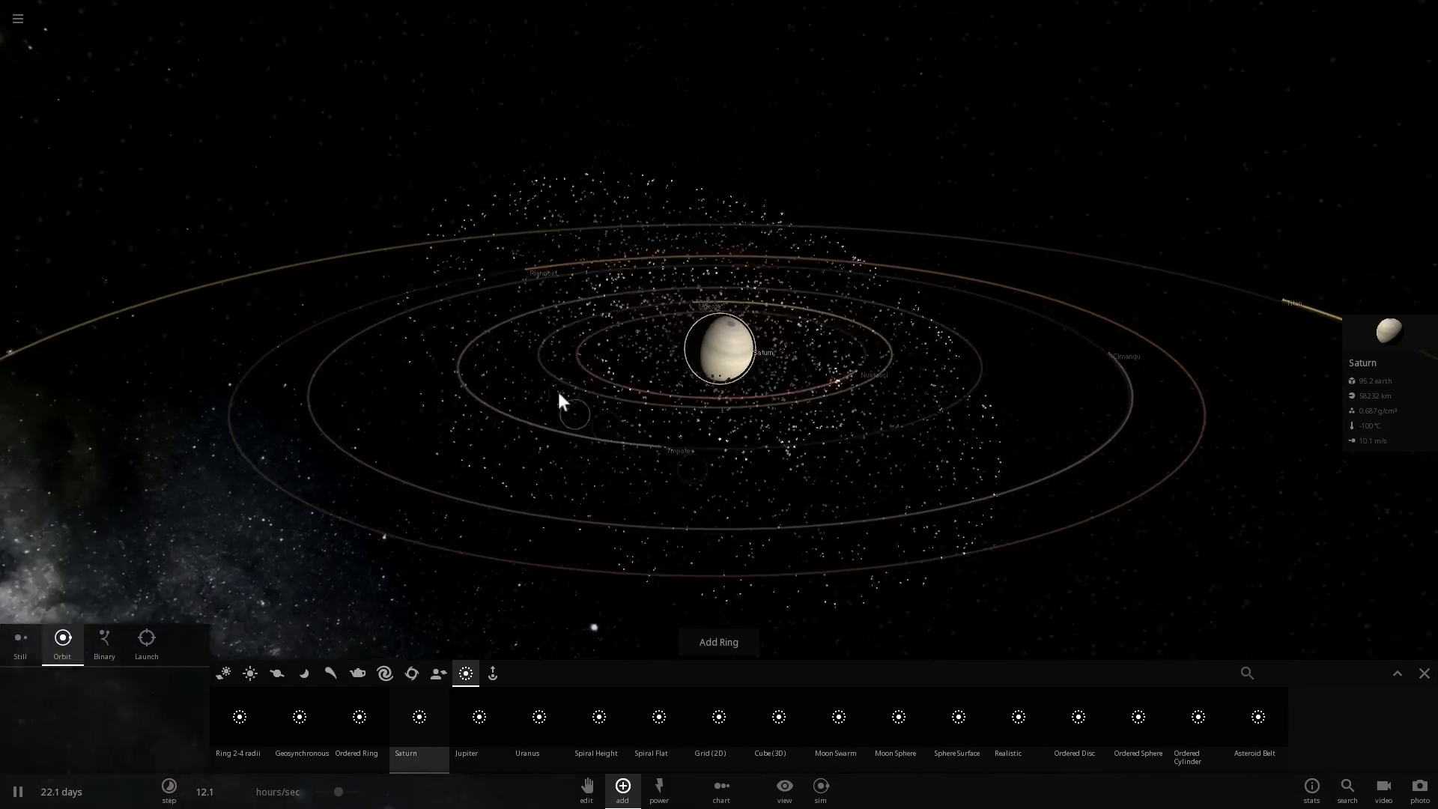
left_click(657, 791)
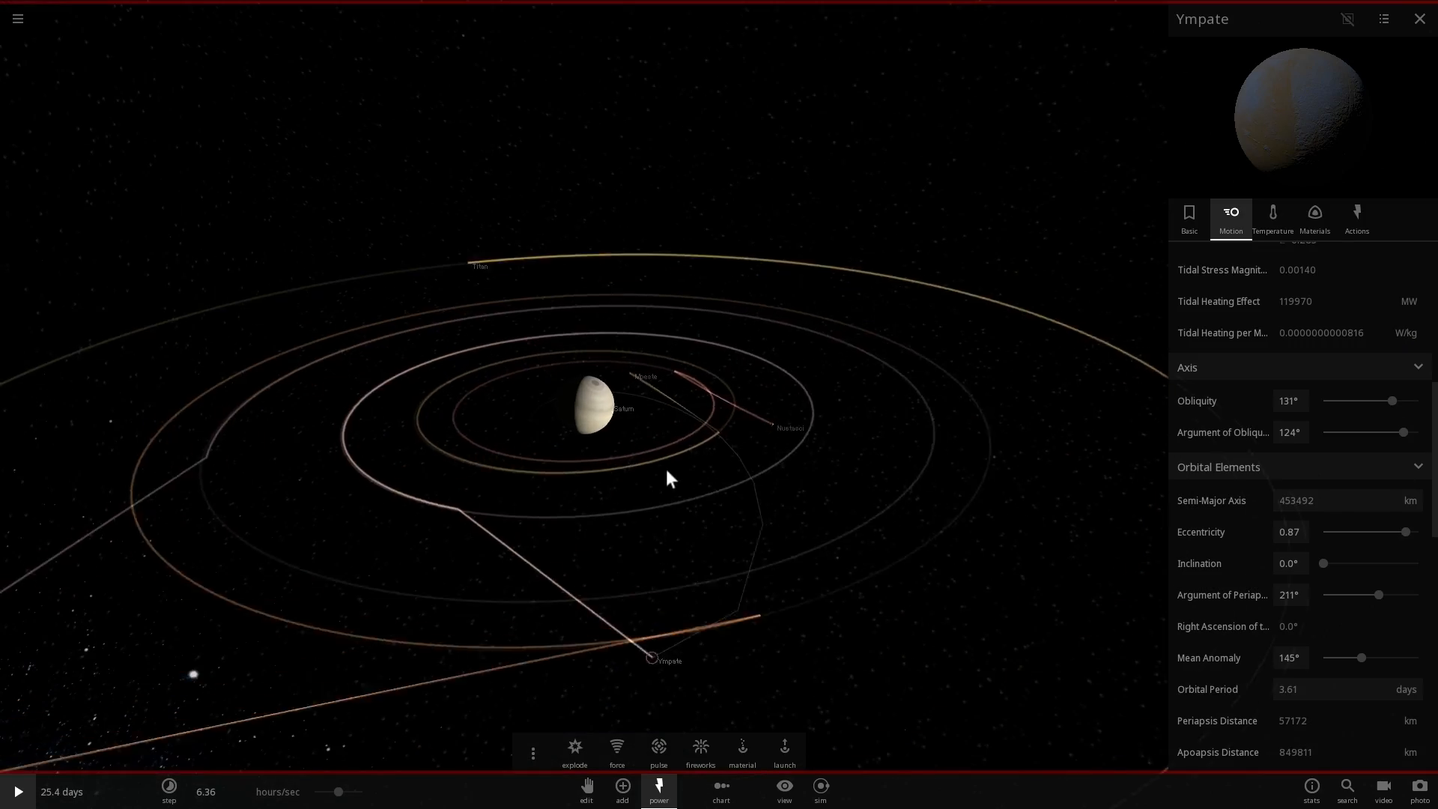
- Resume the simulation so Ympate crashes into Saturn, then close Ympate's properties
left_click(17, 792)
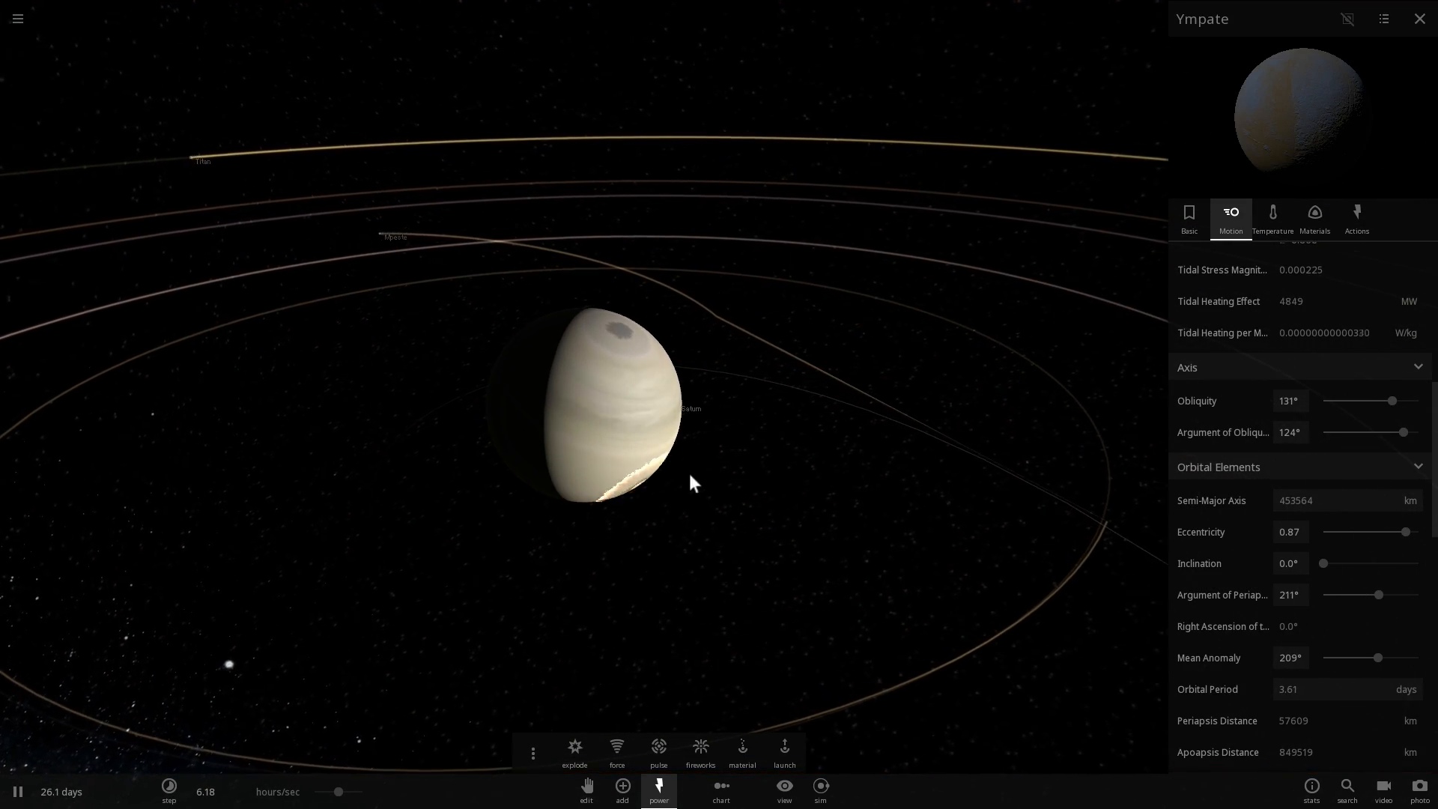
left_click(596, 413)
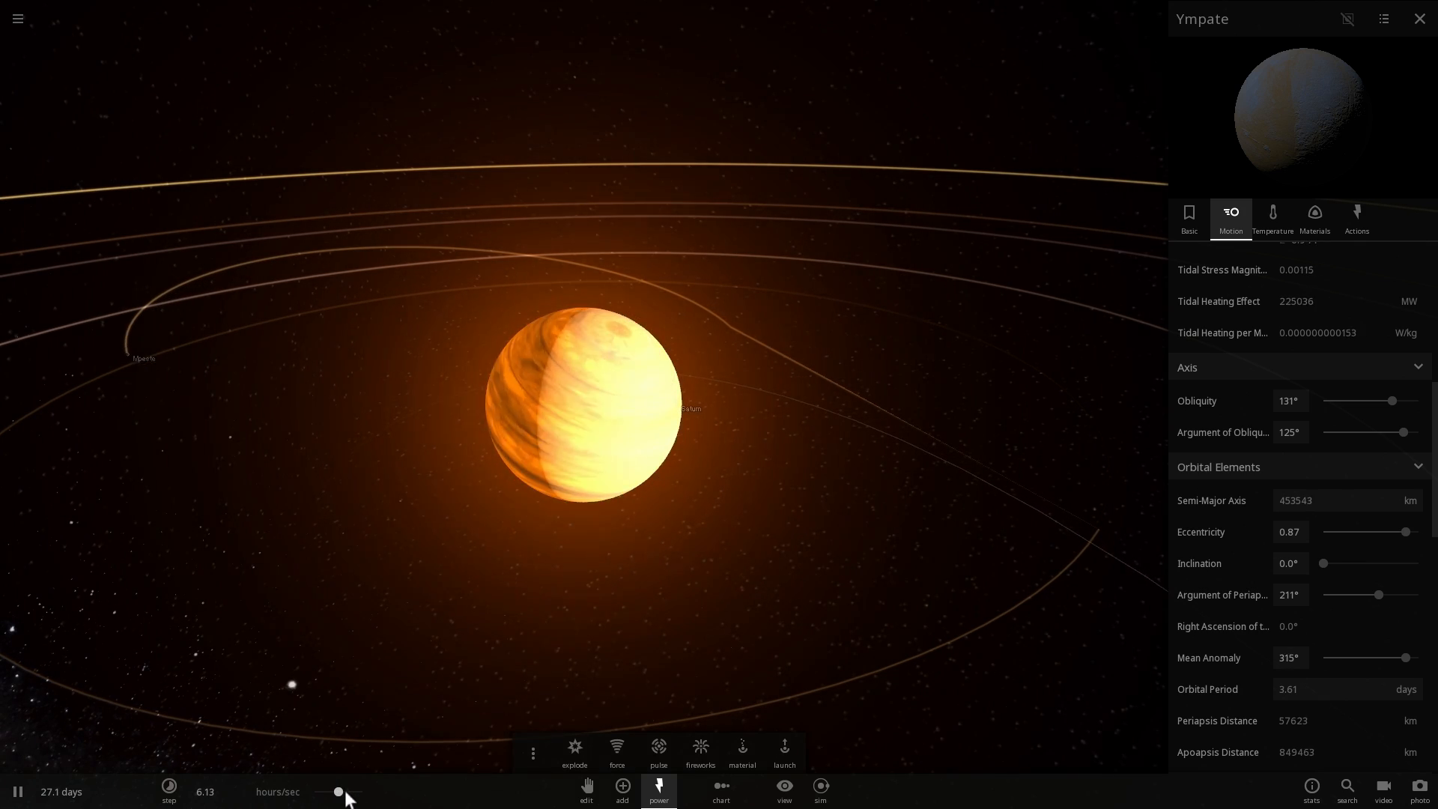
left_click(1419, 18)
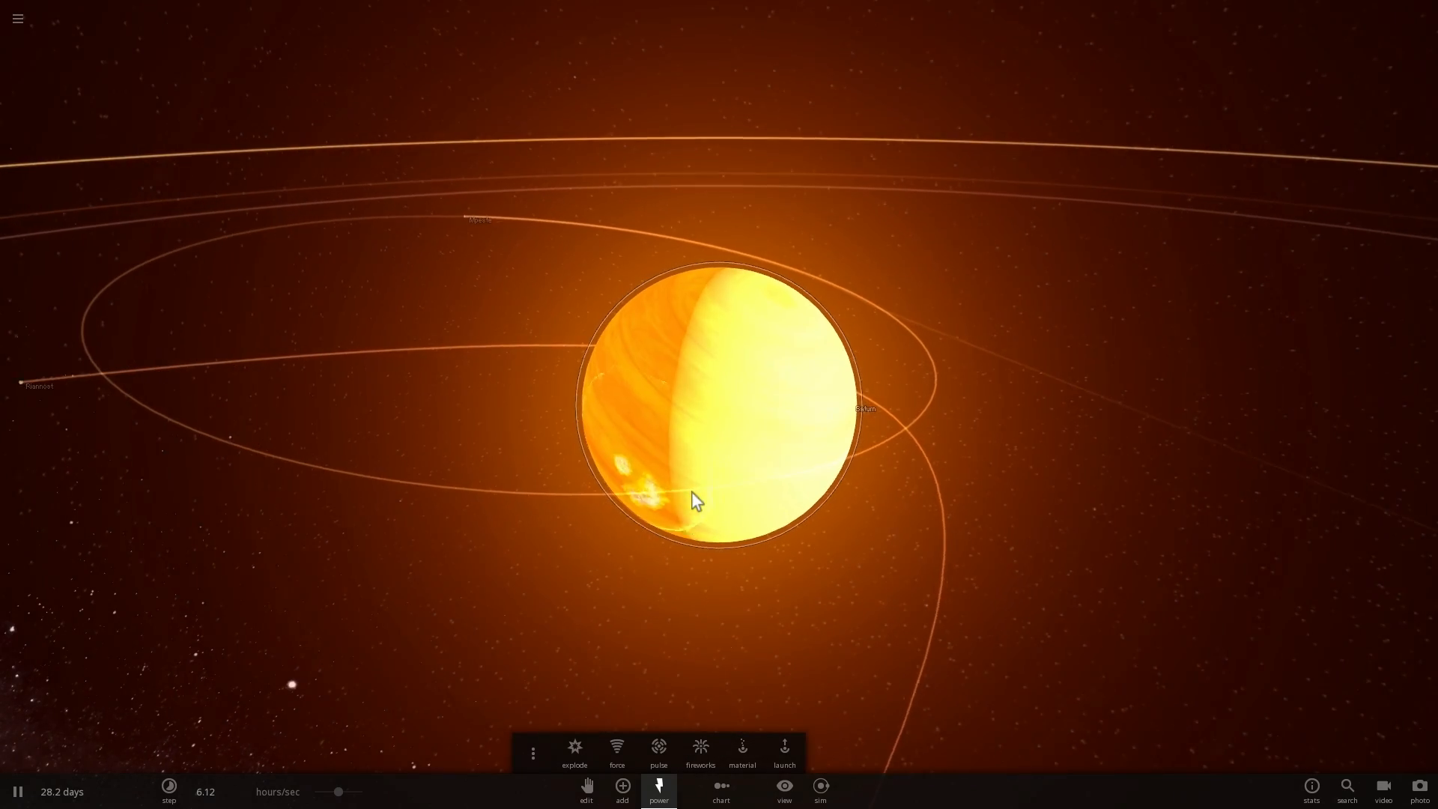
scroll("down", 3)
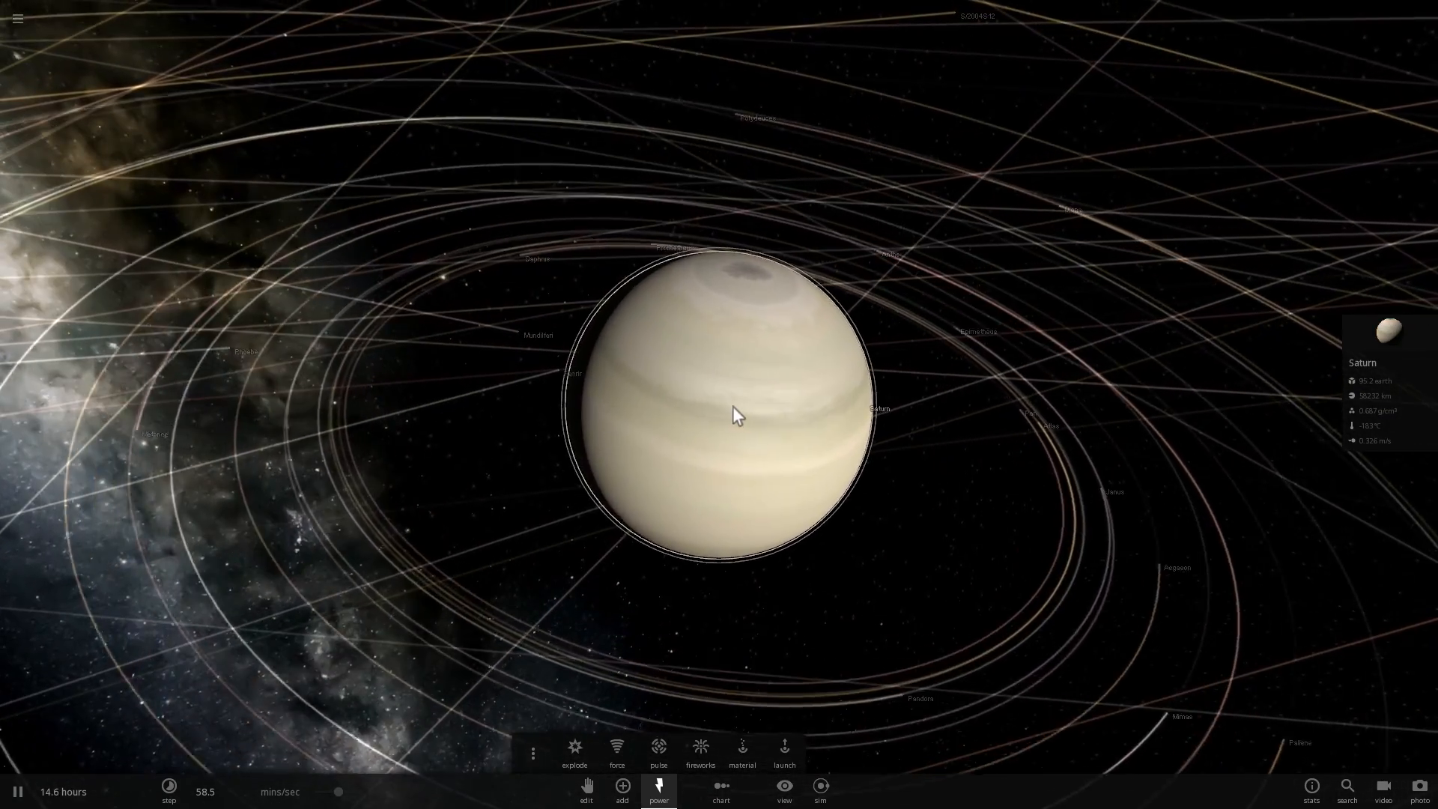
- Reload the Saturn system and zoom out then back in on Saturn
scroll("down", 3)
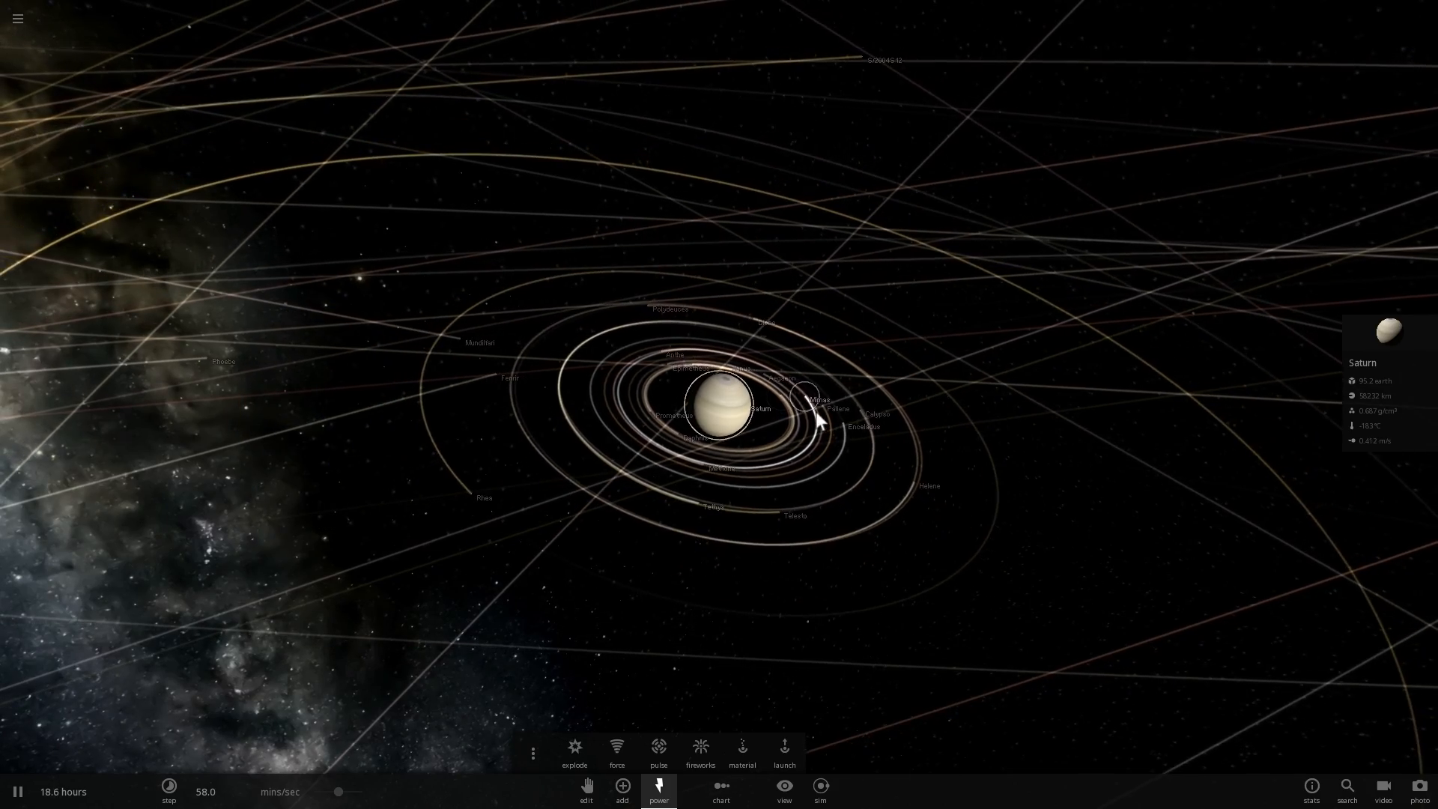
scroll("down", 3)
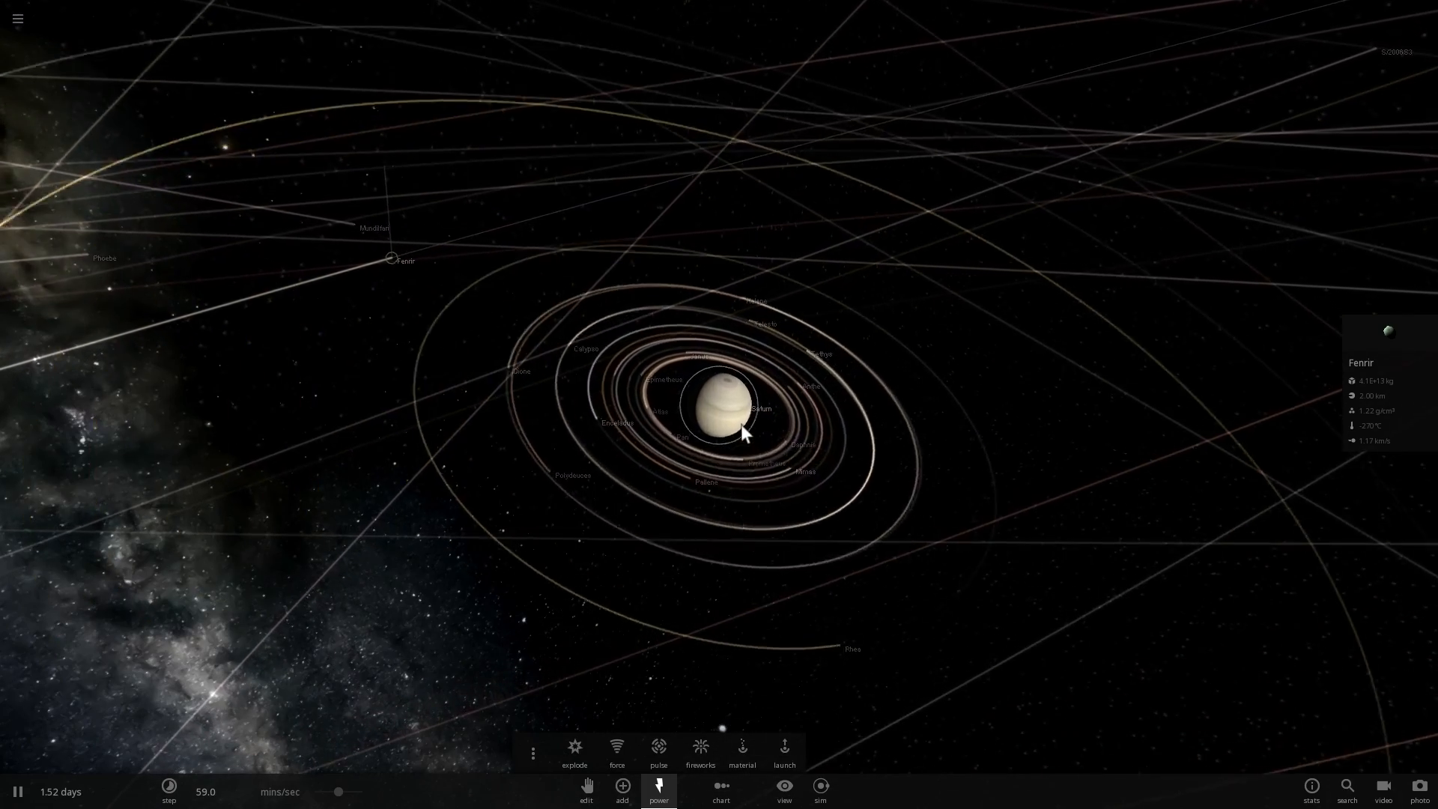
scroll("up", 3)
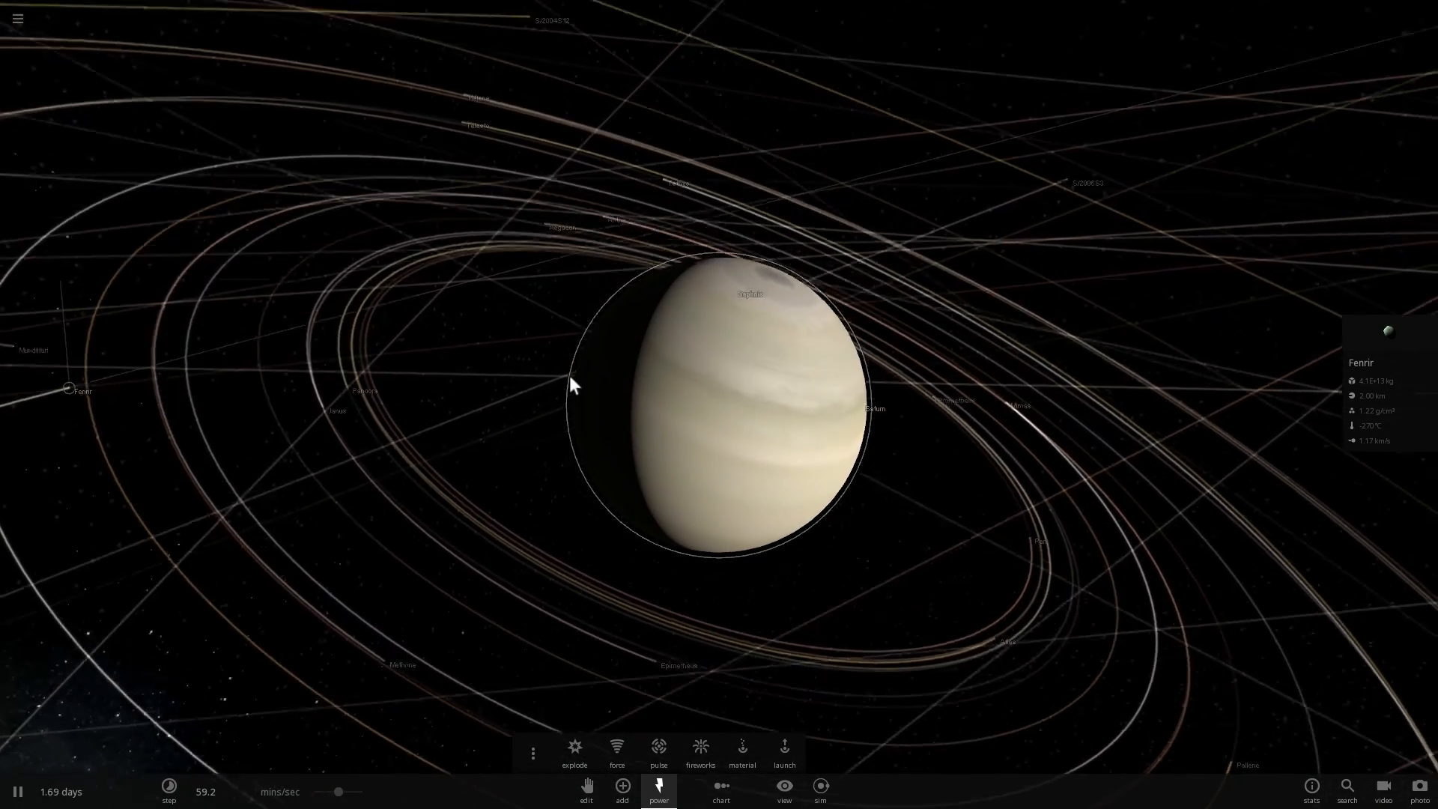
left_click(622, 786)
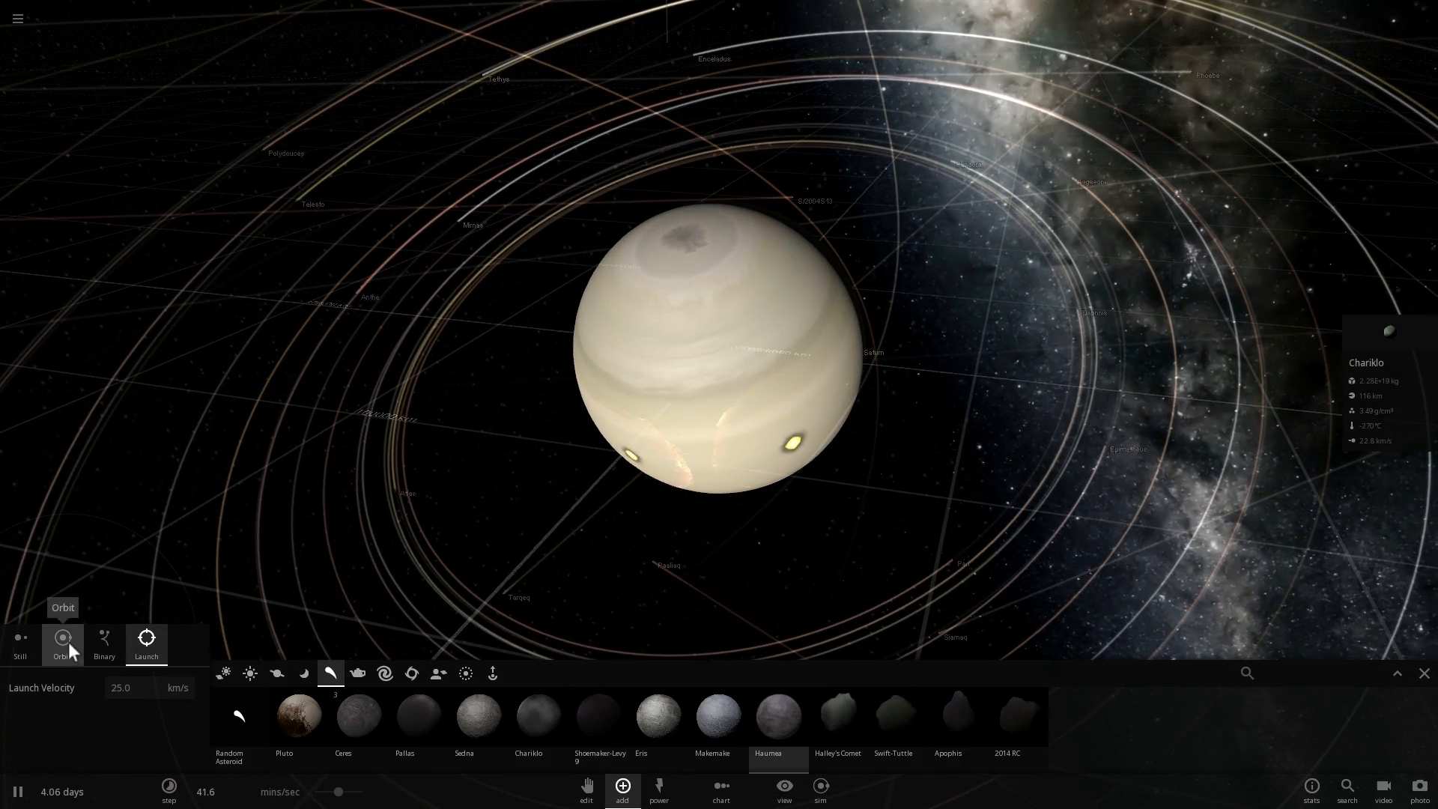
- Place Haumea-like dwarf-planet asteroids in orbit around Saturn
left_click(62, 637)
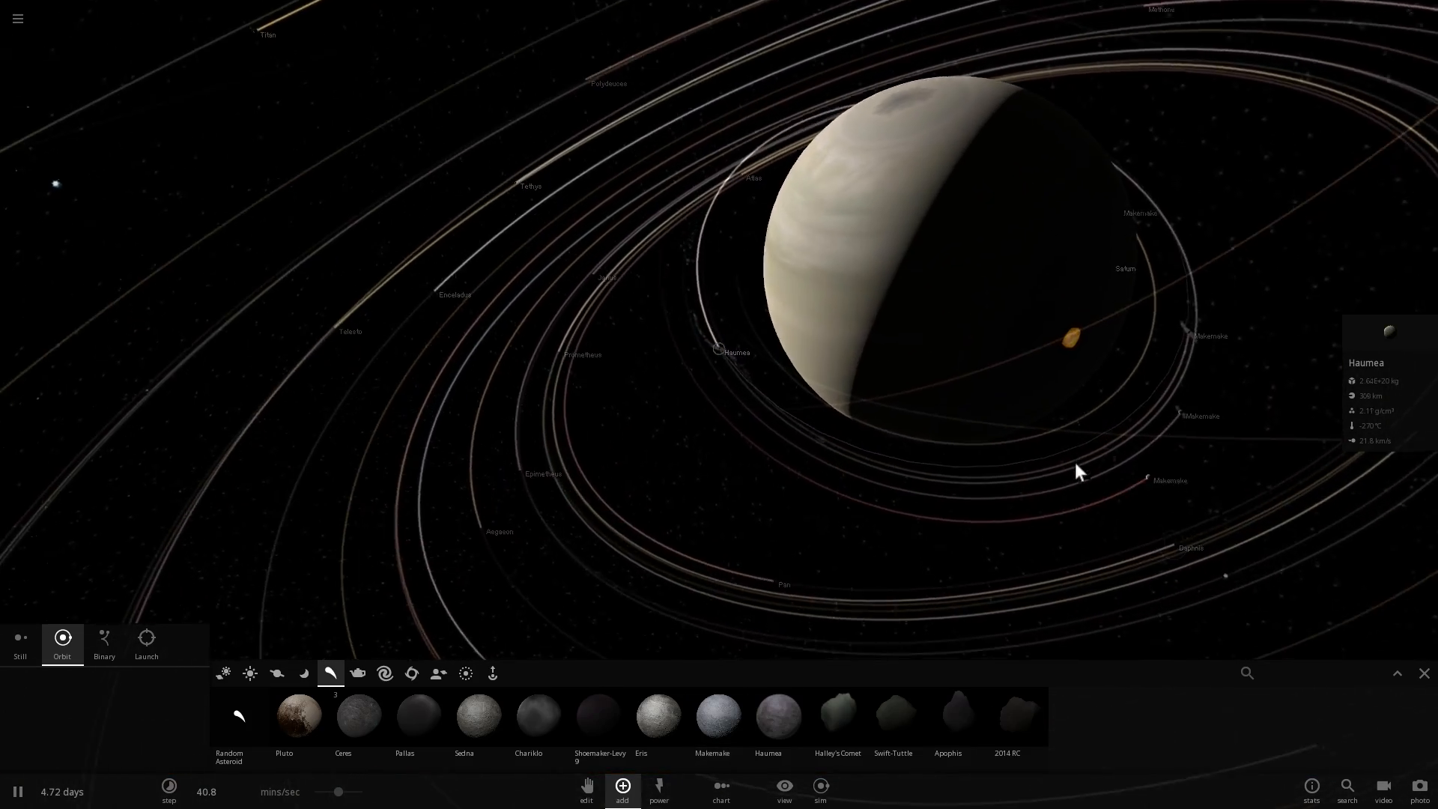
left_click(875, 347)
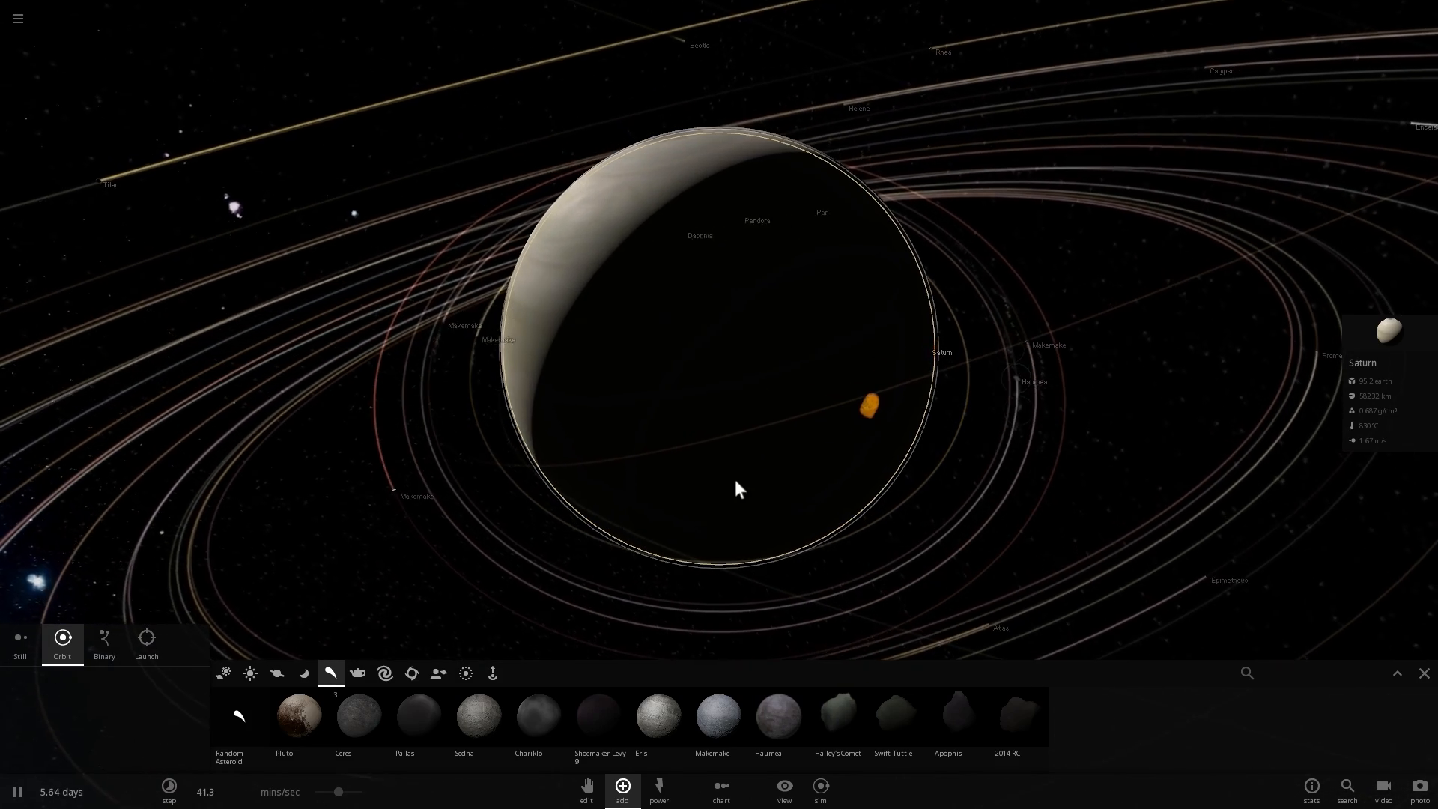
left_click(517, 673)
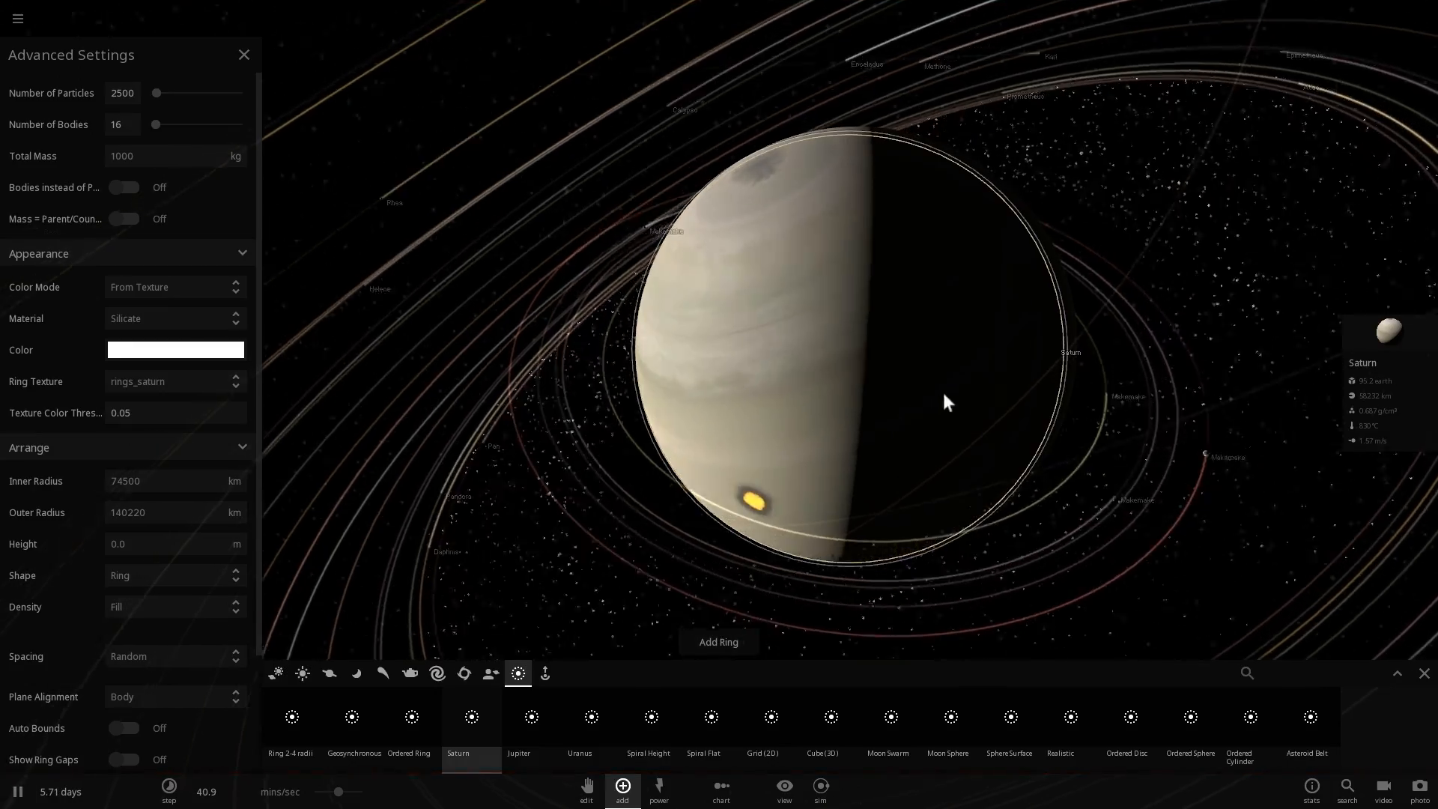
- Add a dense Saturn-preset particle ring around Saturn
left_click(245, 54)
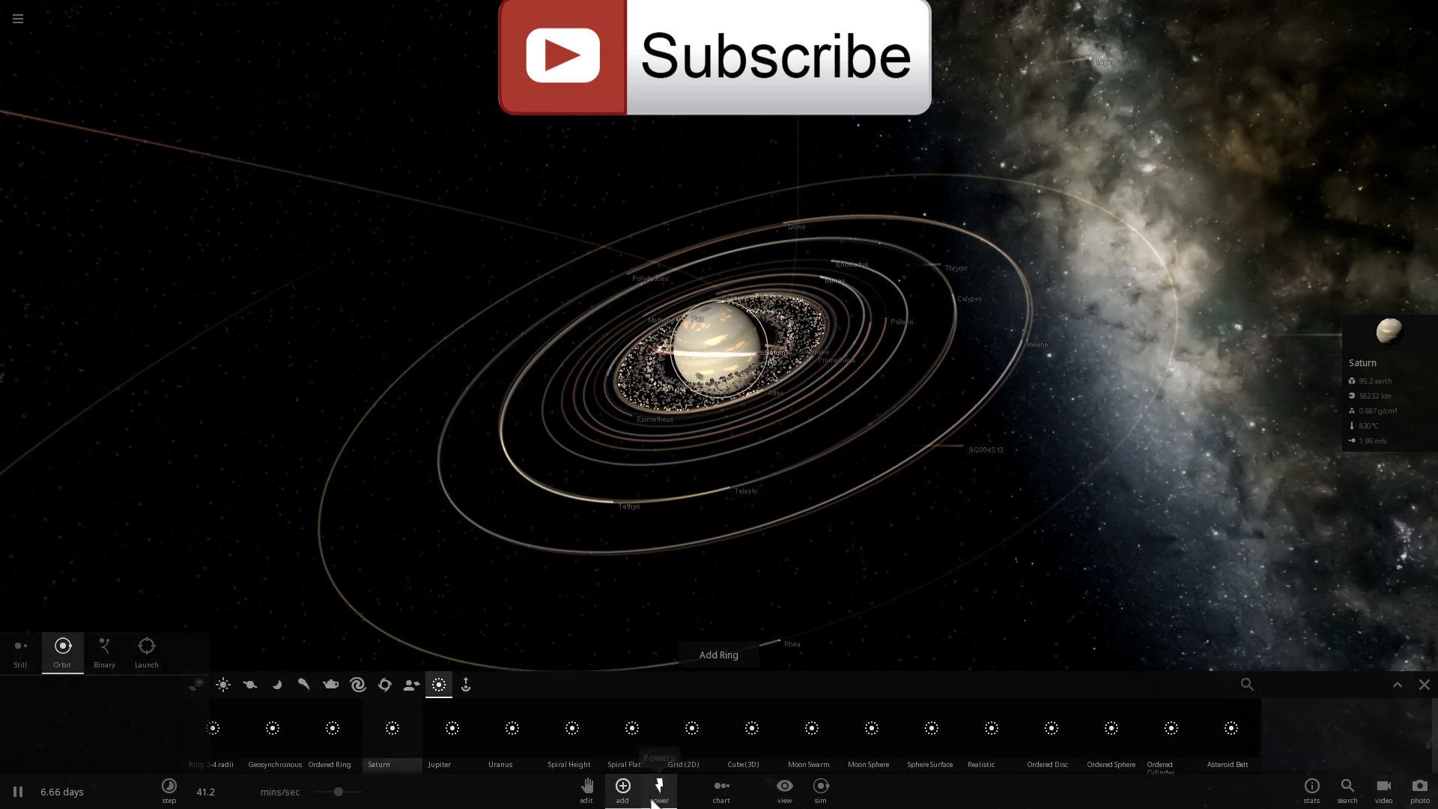
left_click(659, 791)
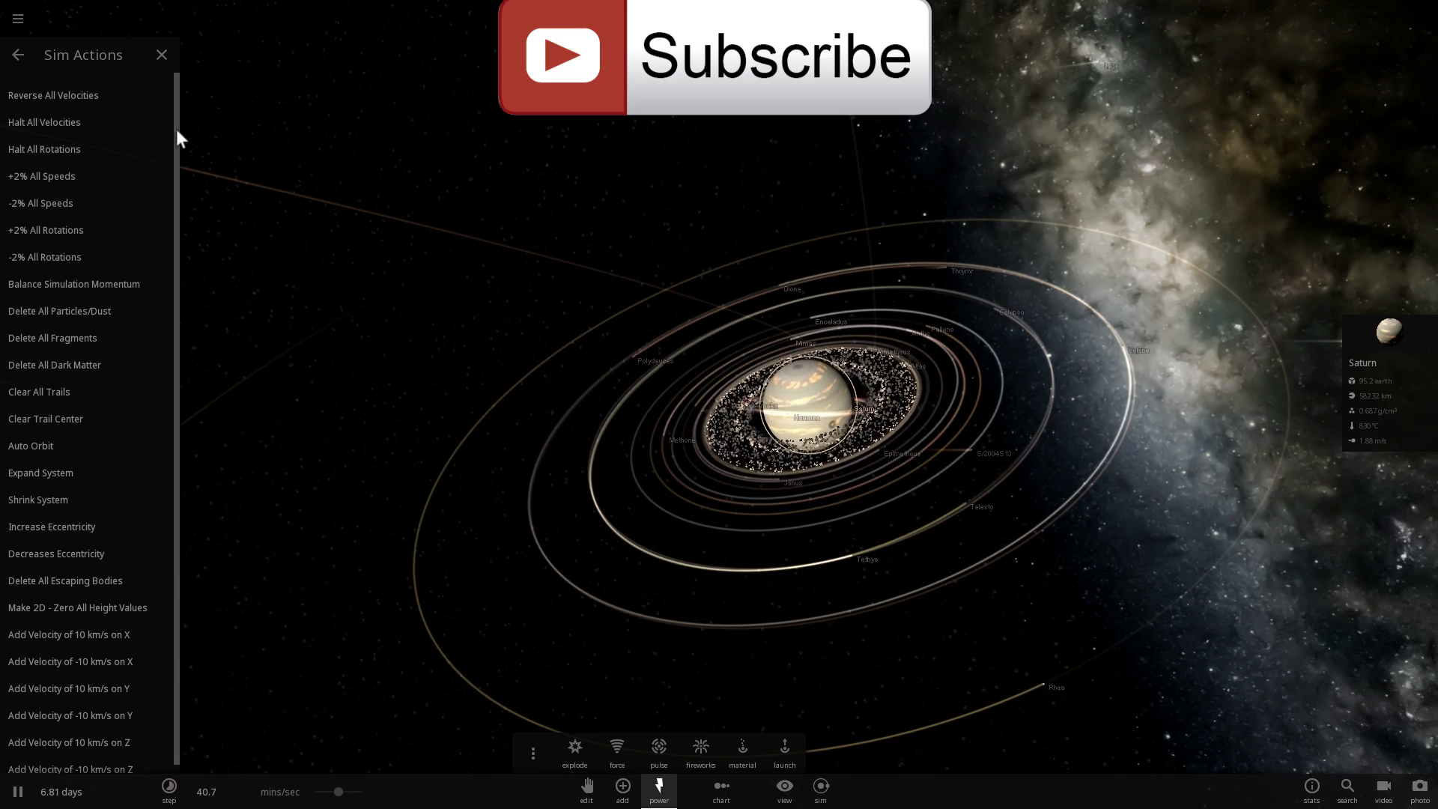
- Apply Halt All Velocities so every moon crashes into Saturn, leaving it glowing yellow-hot
left_click(162, 55)
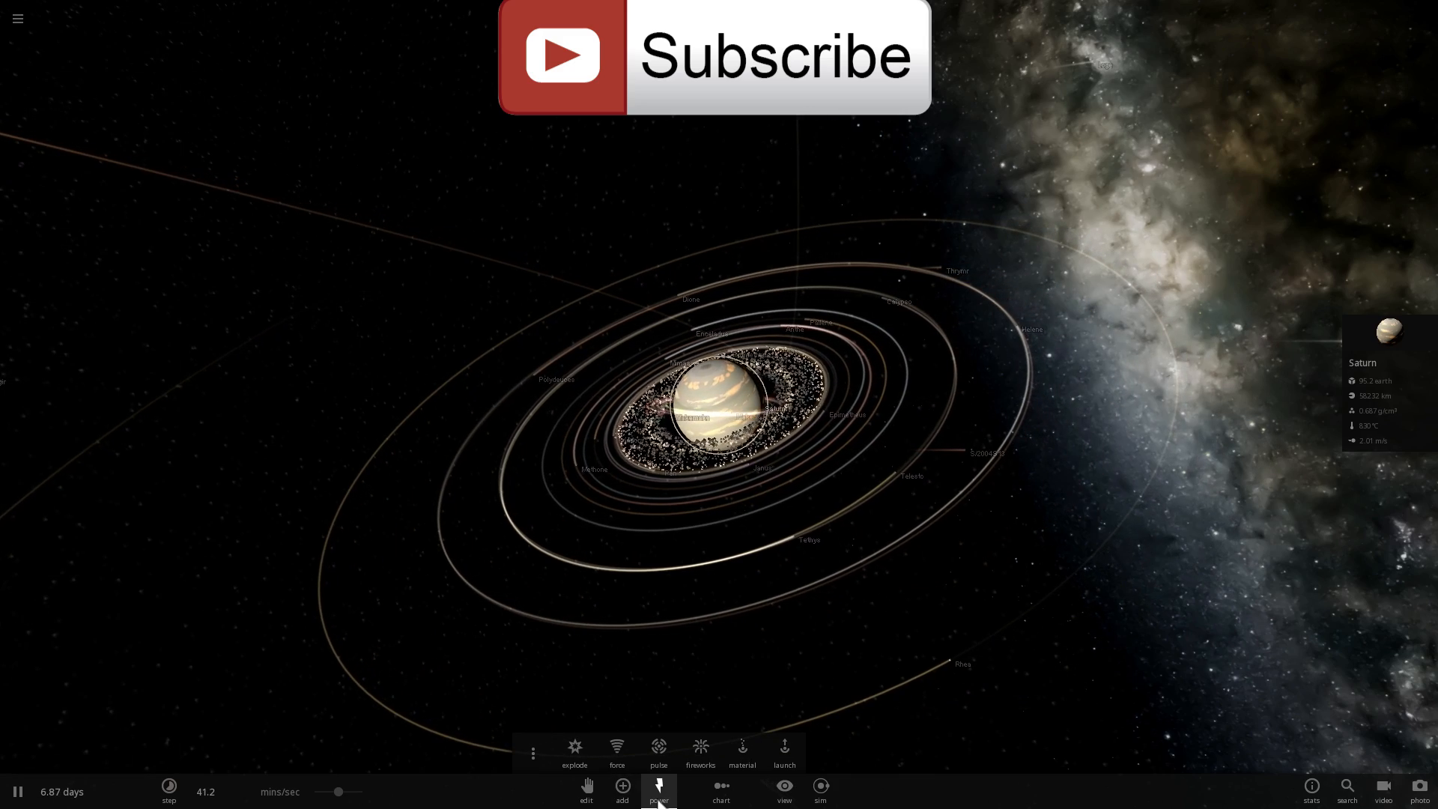
left_click(818, 791)
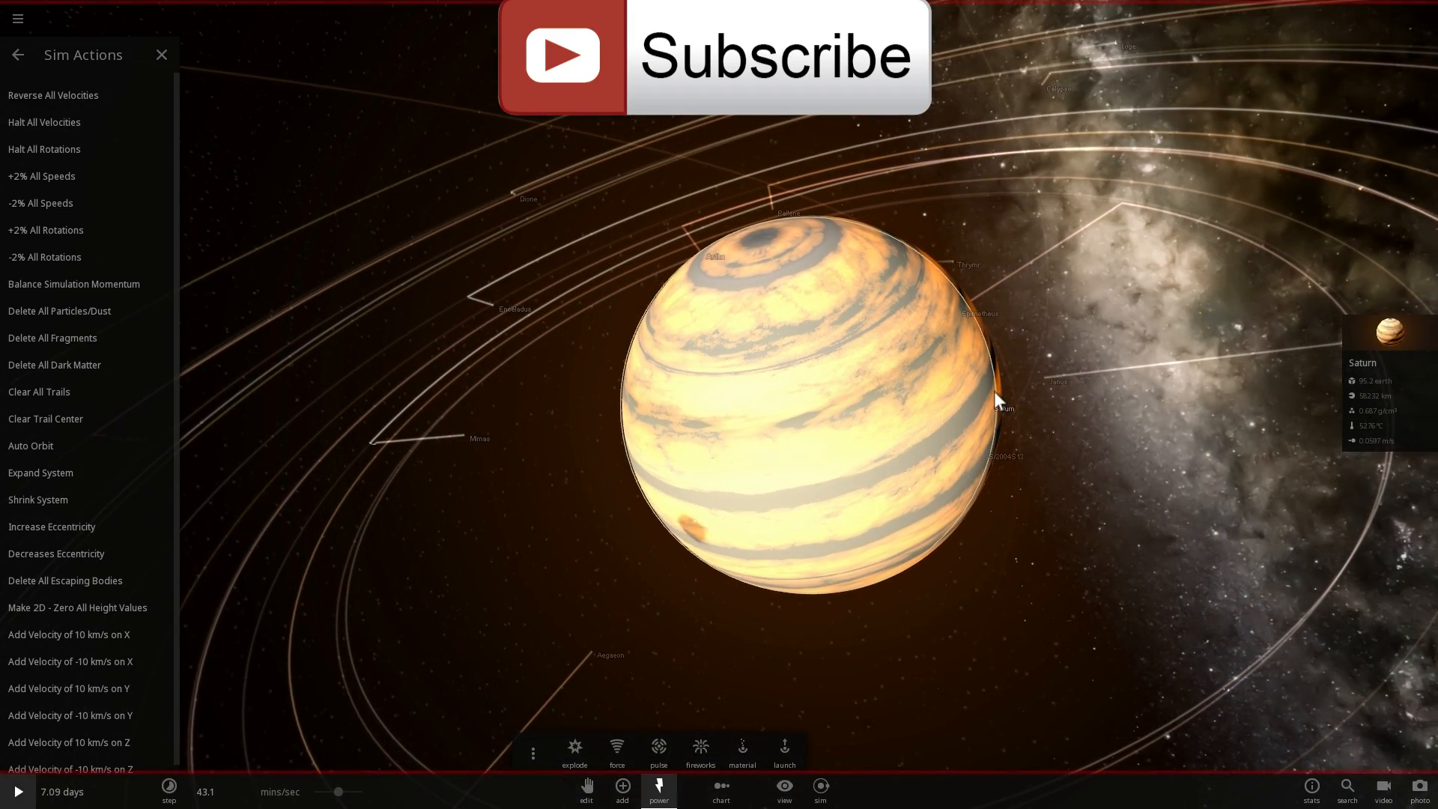
left_click(16, 792)
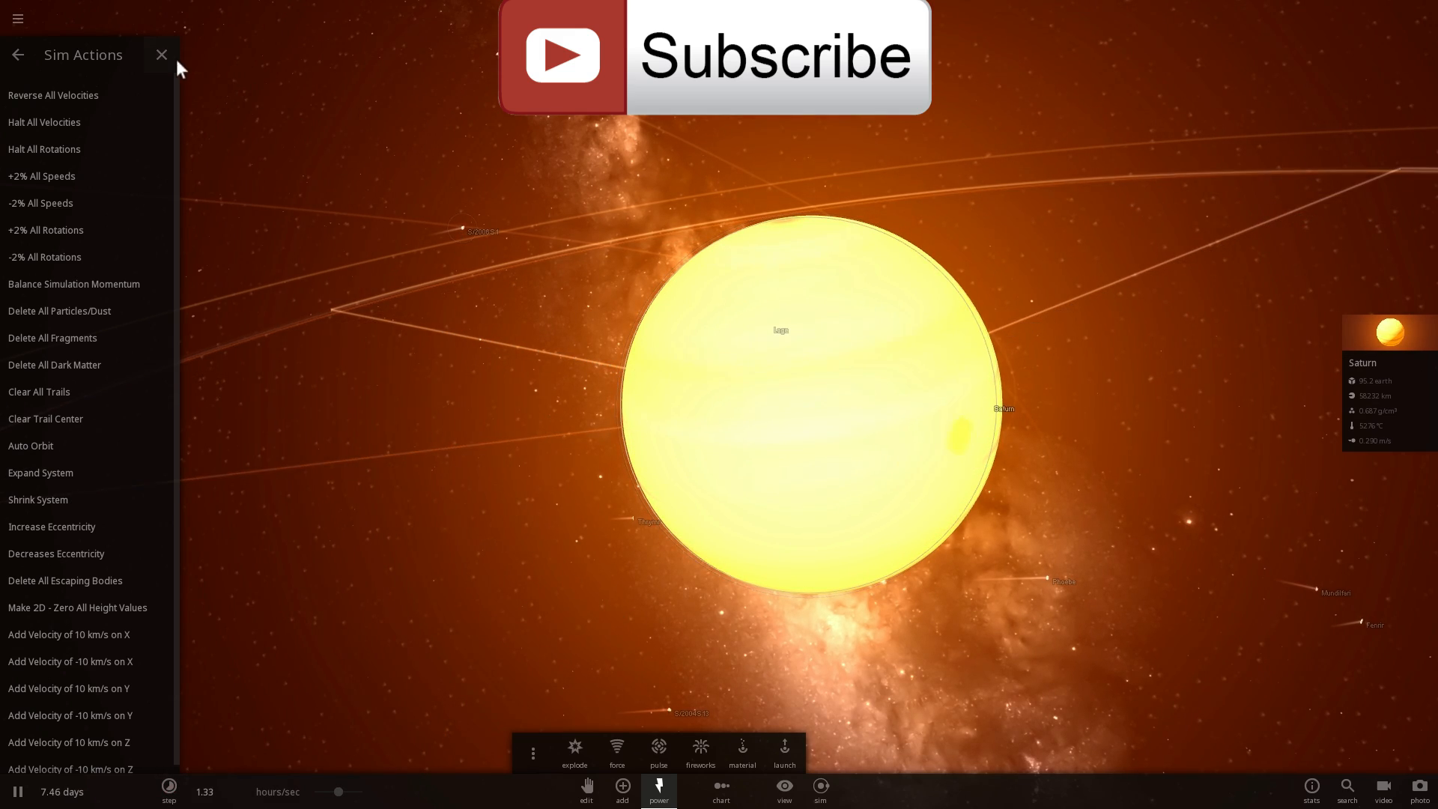
left_click(162, 54)
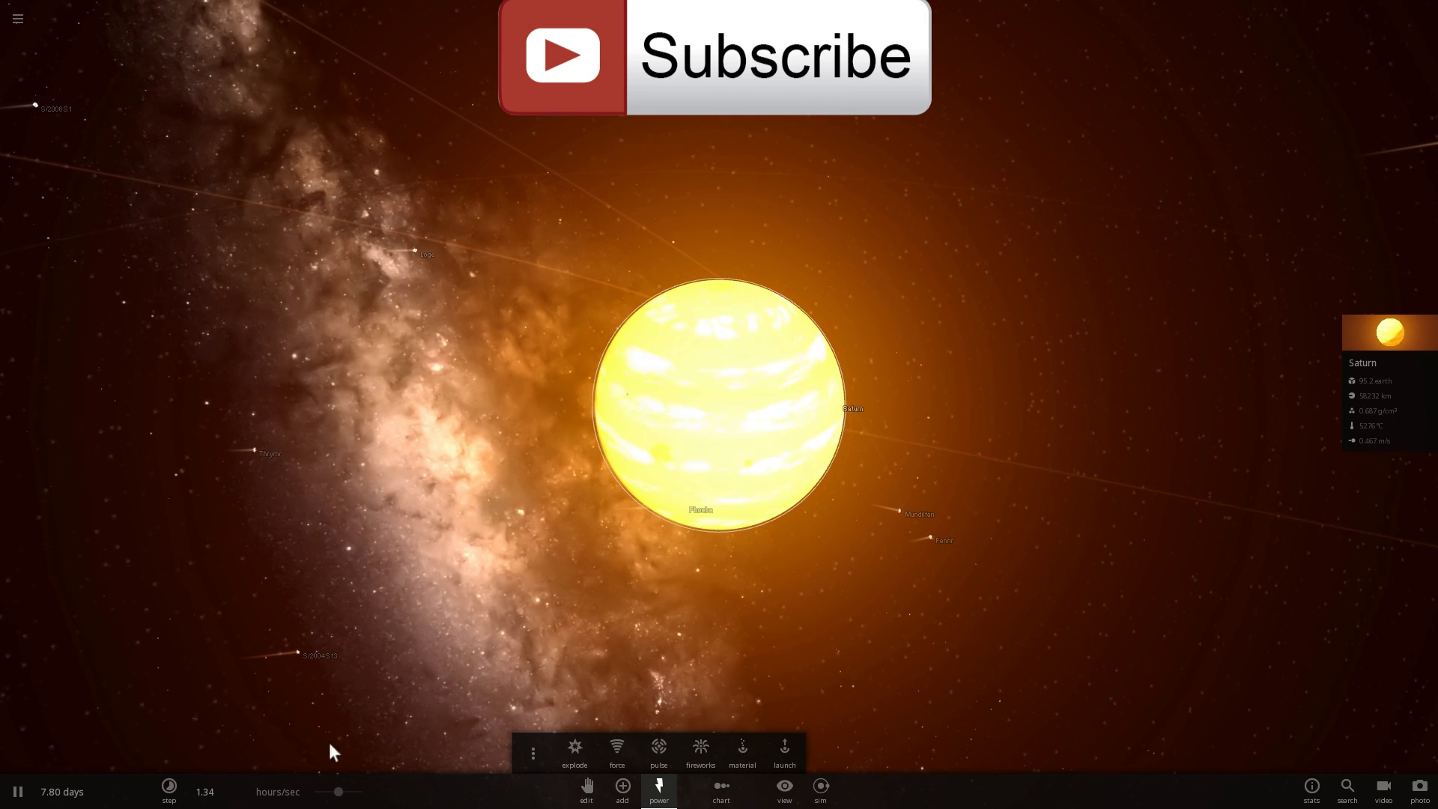
left_click(168, 791)
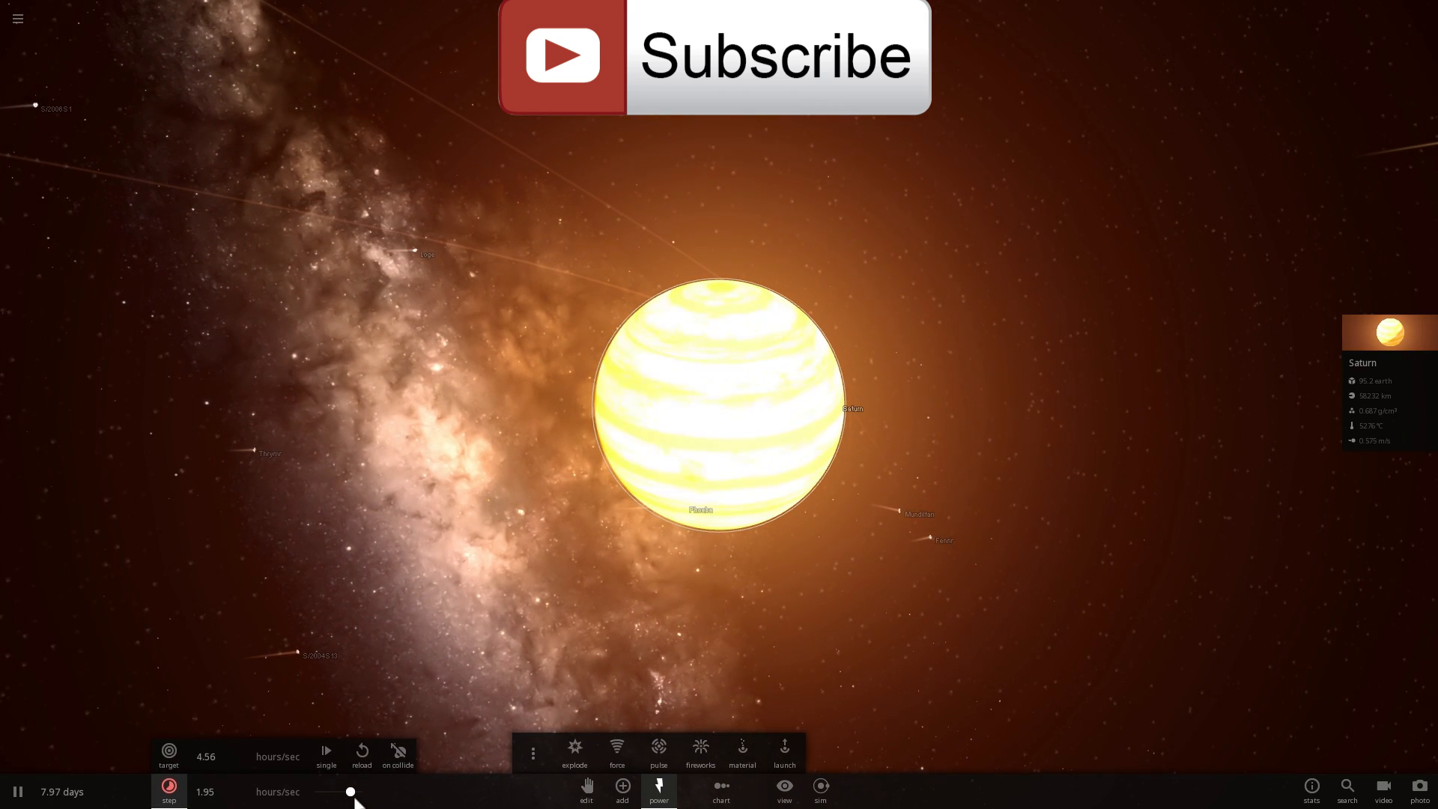